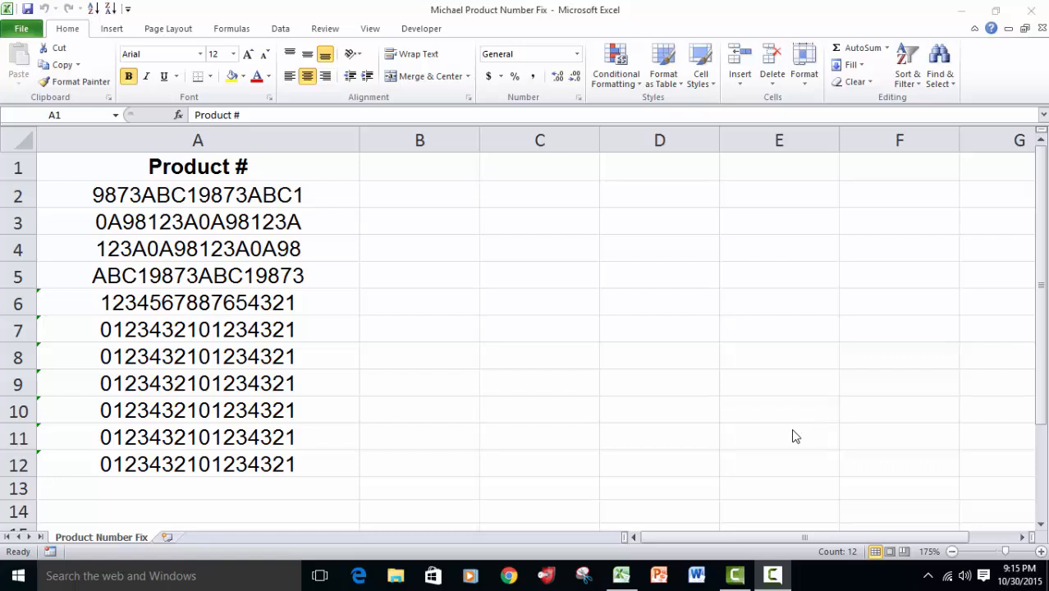
mouse_move(657, 401)
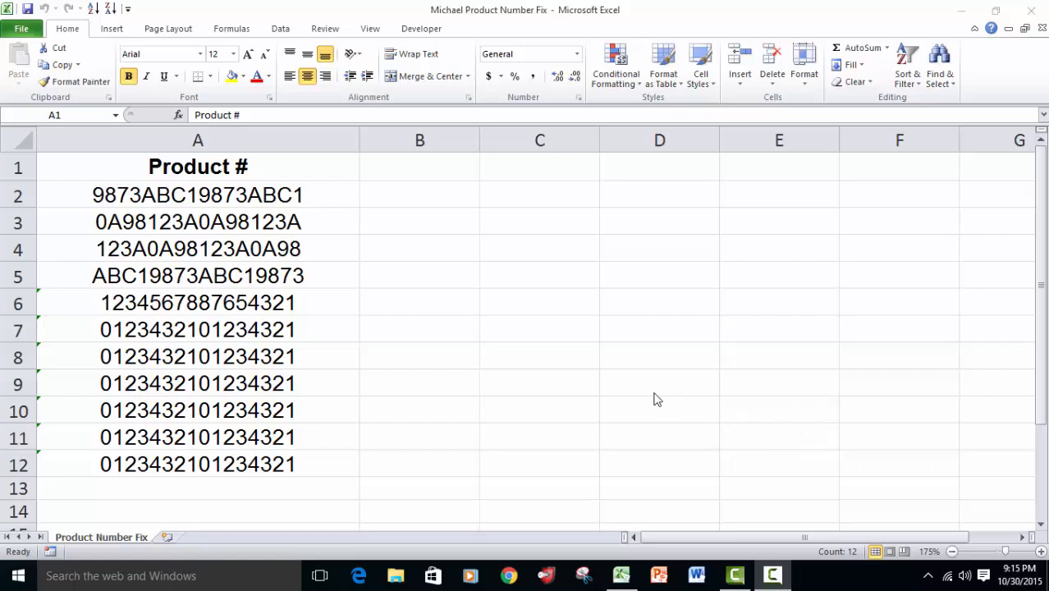
mouse_move(450, 344)
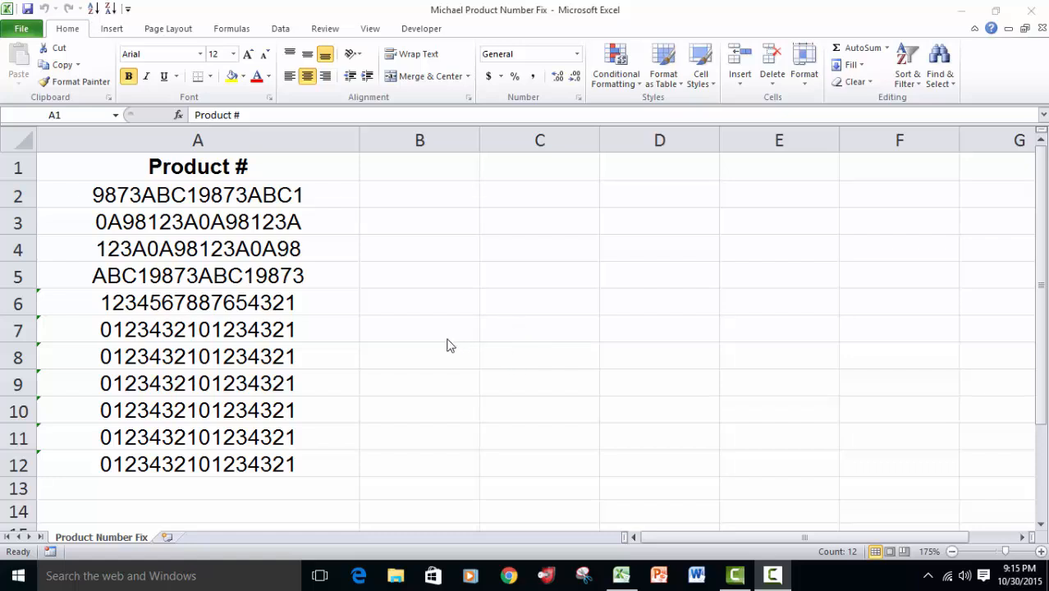
mouse_move(256, 197)
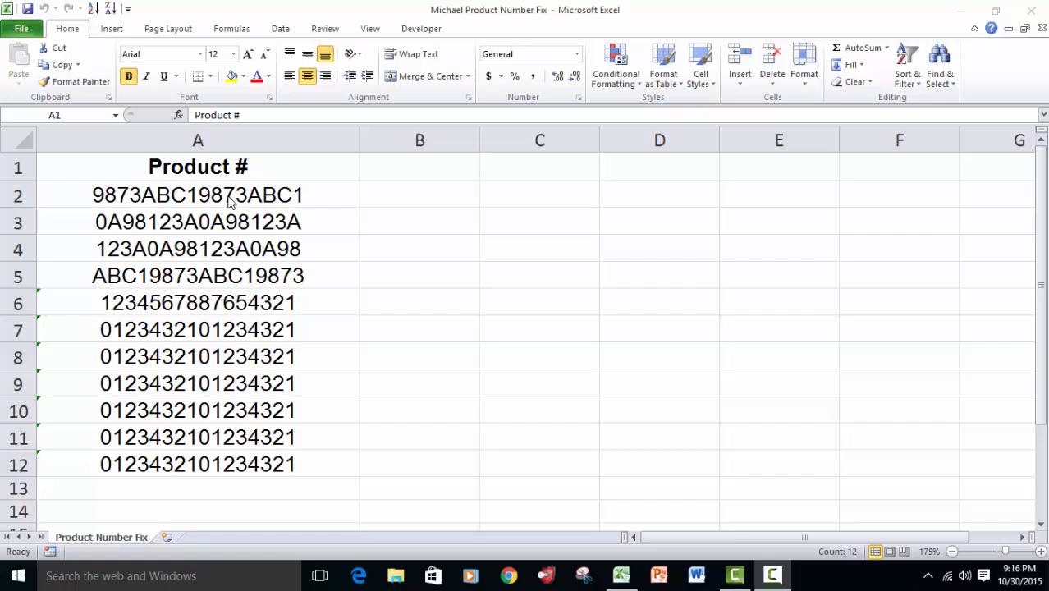
mouse_move(221, 205)
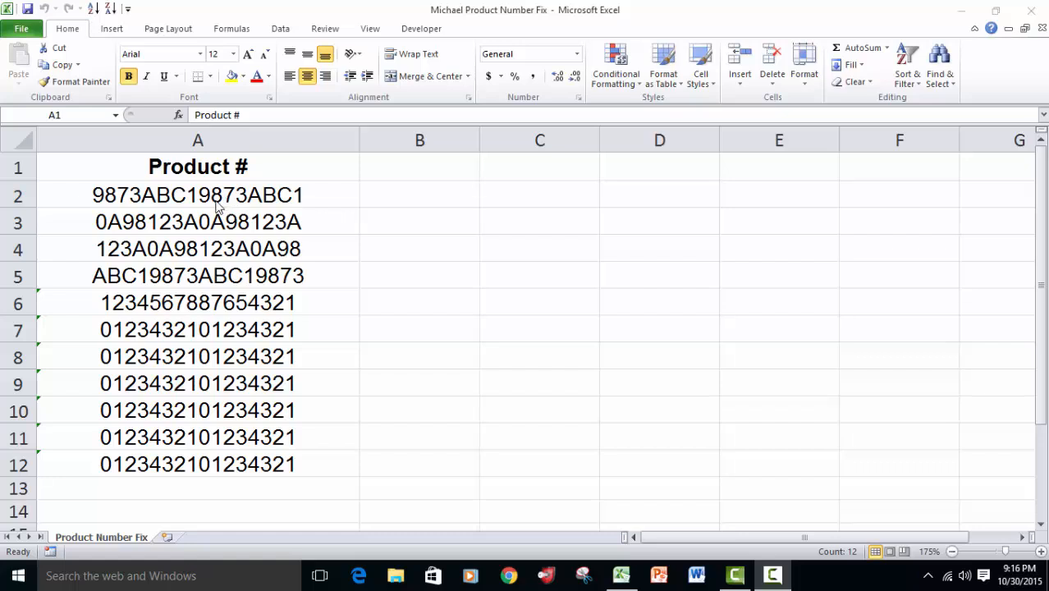
mouse_move(148, 197)
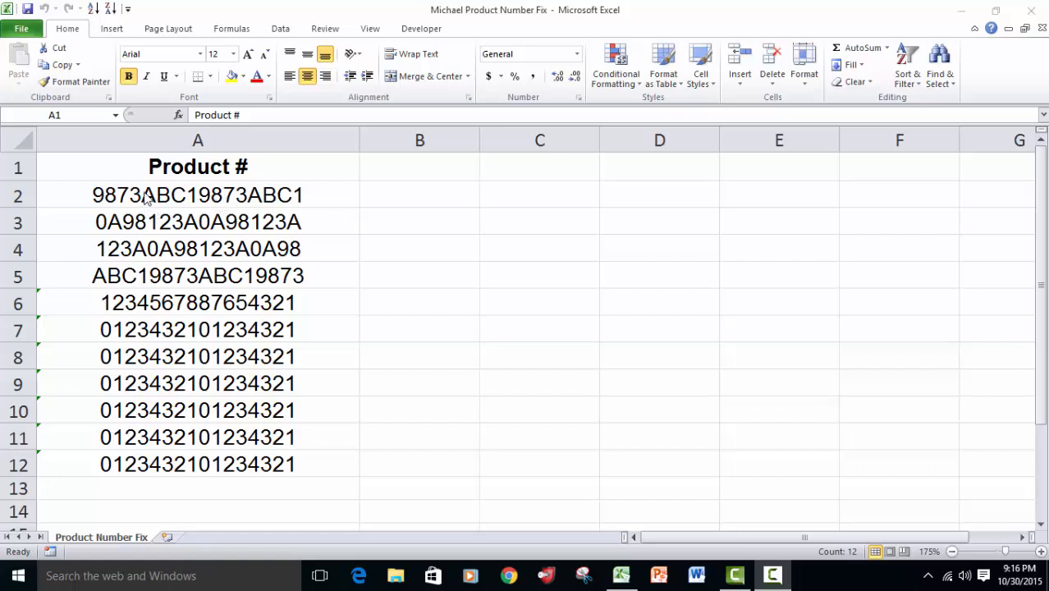
mouse_move(115, 302)
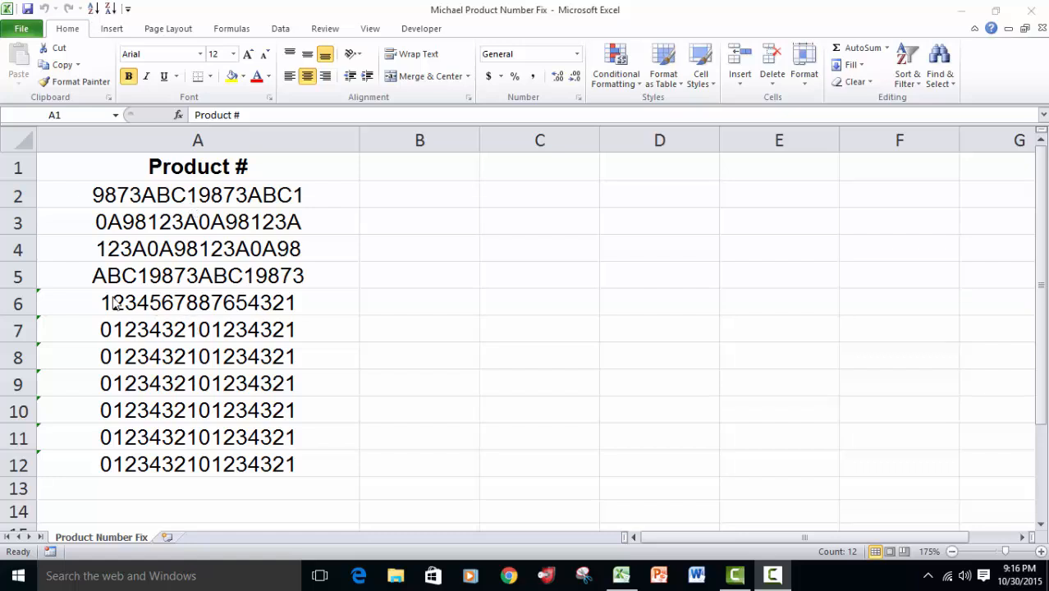
mouse_move(189, 229)
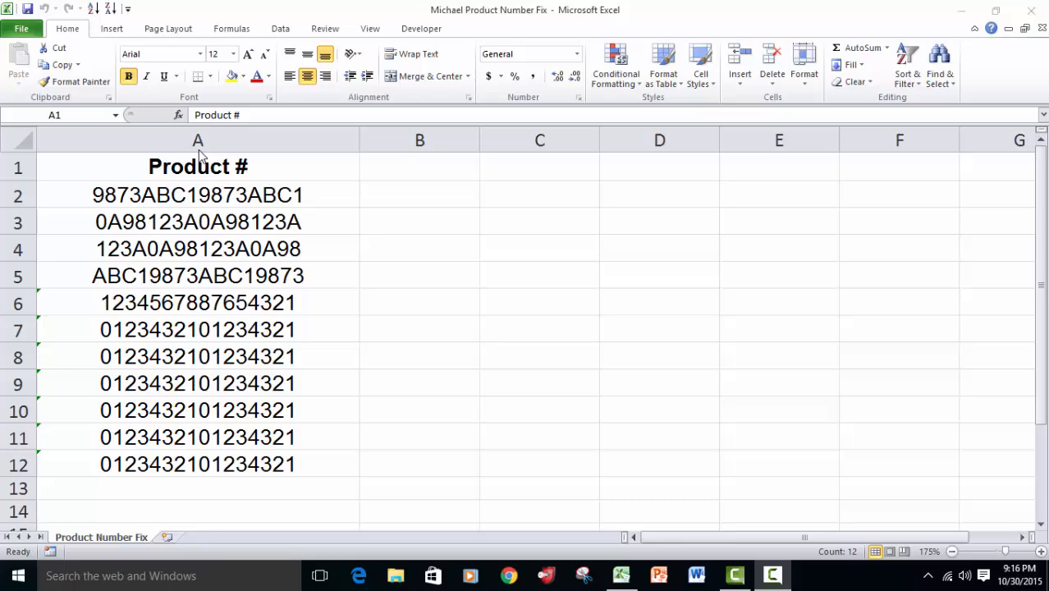
- Insert a blank column before the Product # column, widen it, and select cell A2
right_click(197, 139)
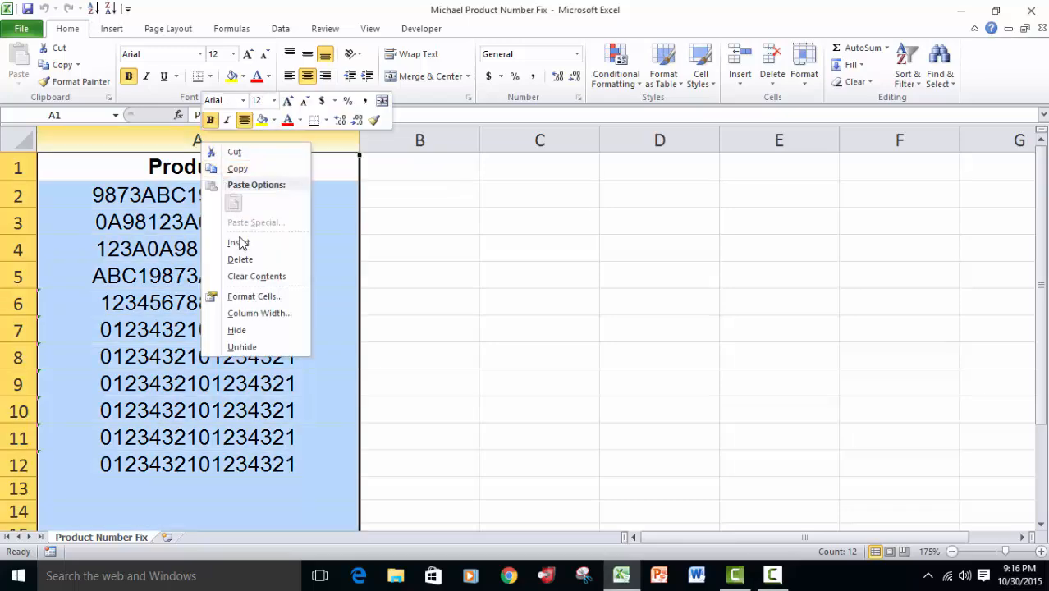
left_click(236, 239)
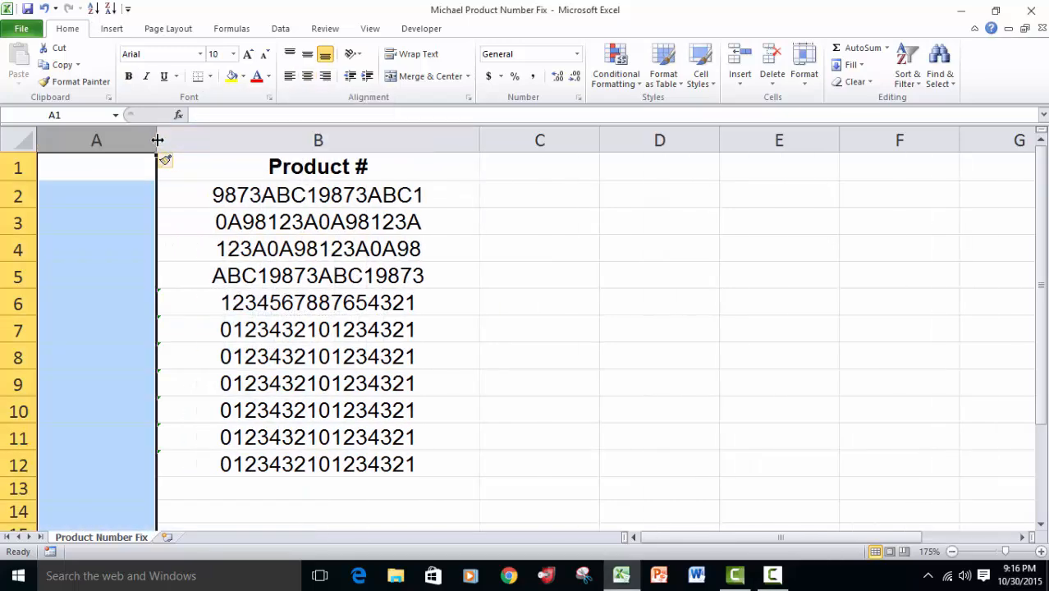
left_click_drag(157, 140, 342, 140)
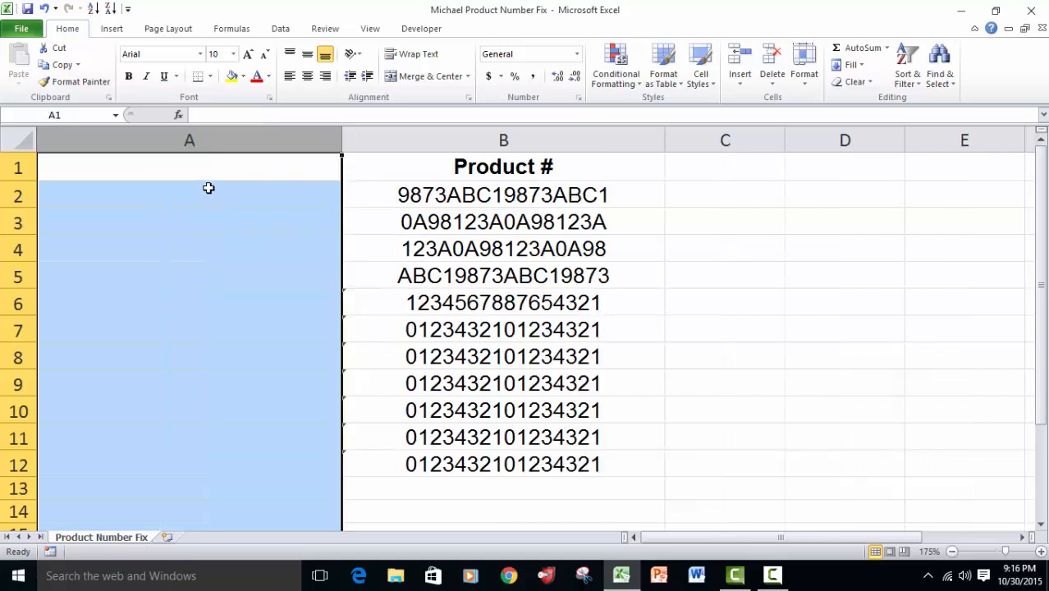
left_click(189, 194)
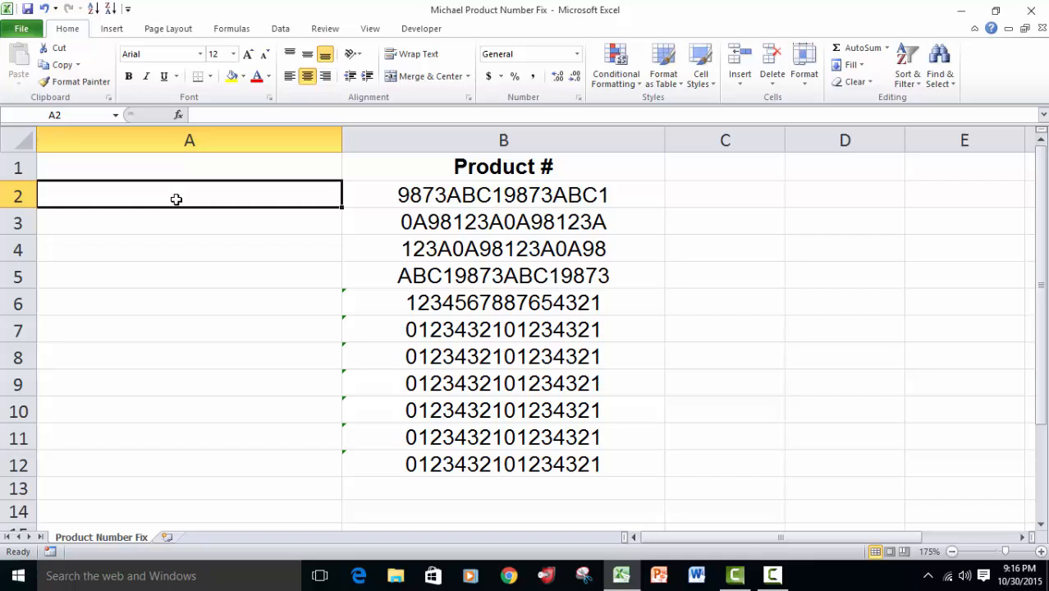
mouse_move(420, 197)
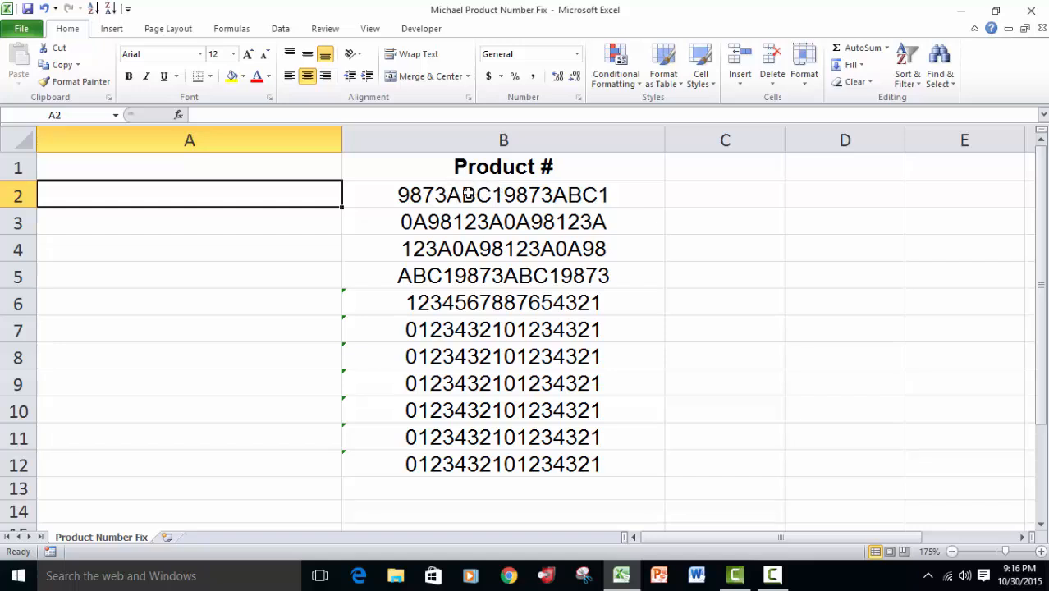
mouse_move(486, 190)
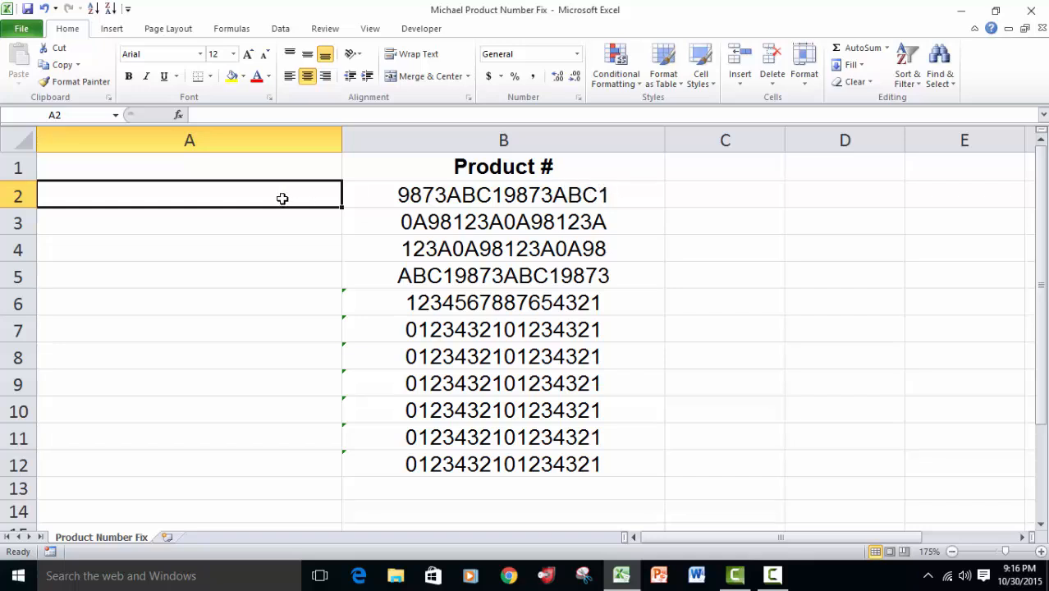
mouse_move(27, 374)
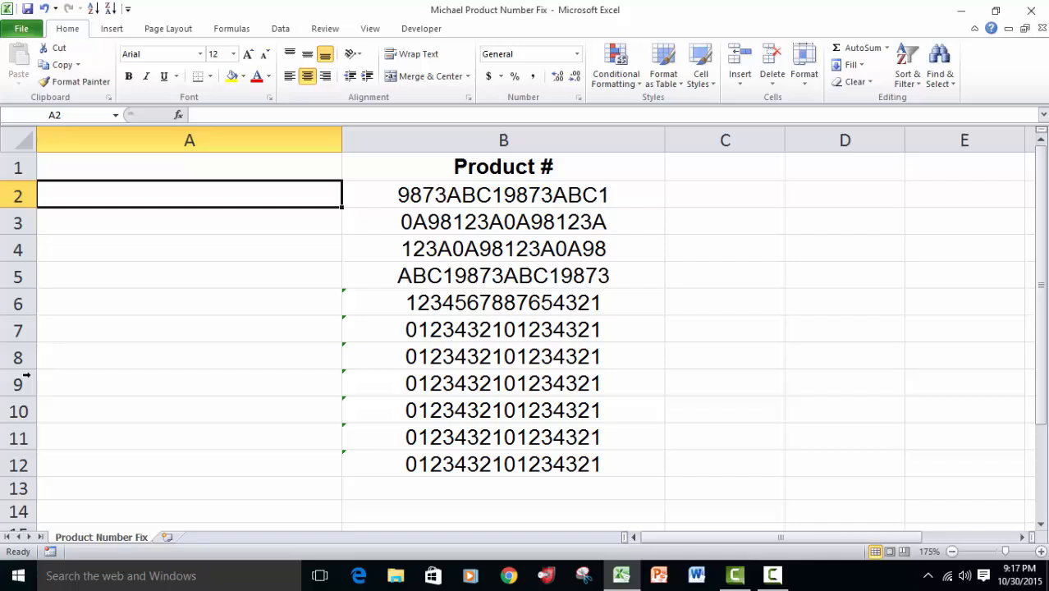
mouse_move(52, 386)
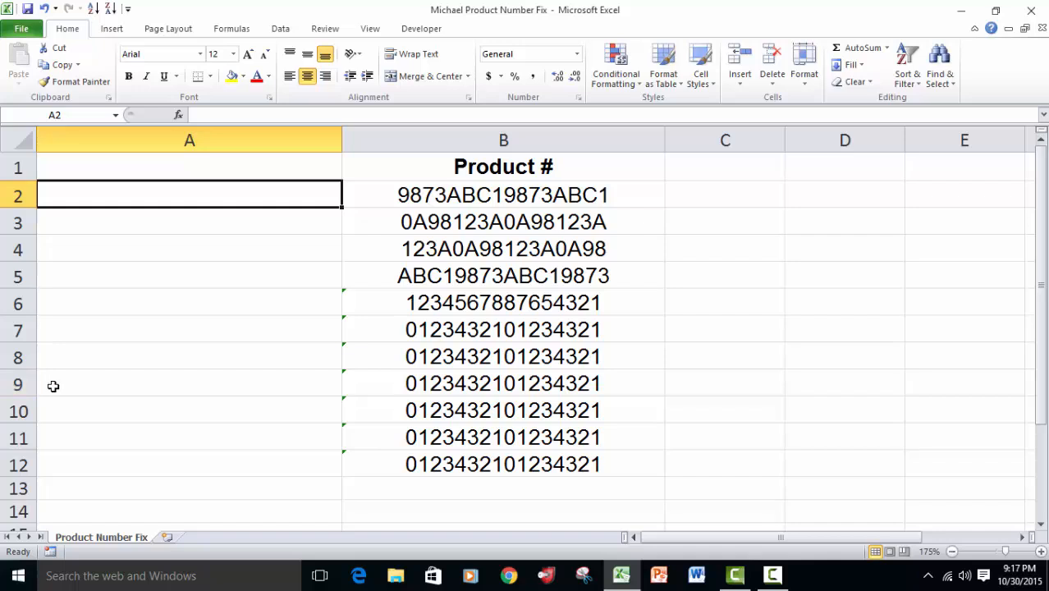
- Start A2 with =CONCATENATE(LEFT(B2,4) to take B2's first four characters
type("=c")
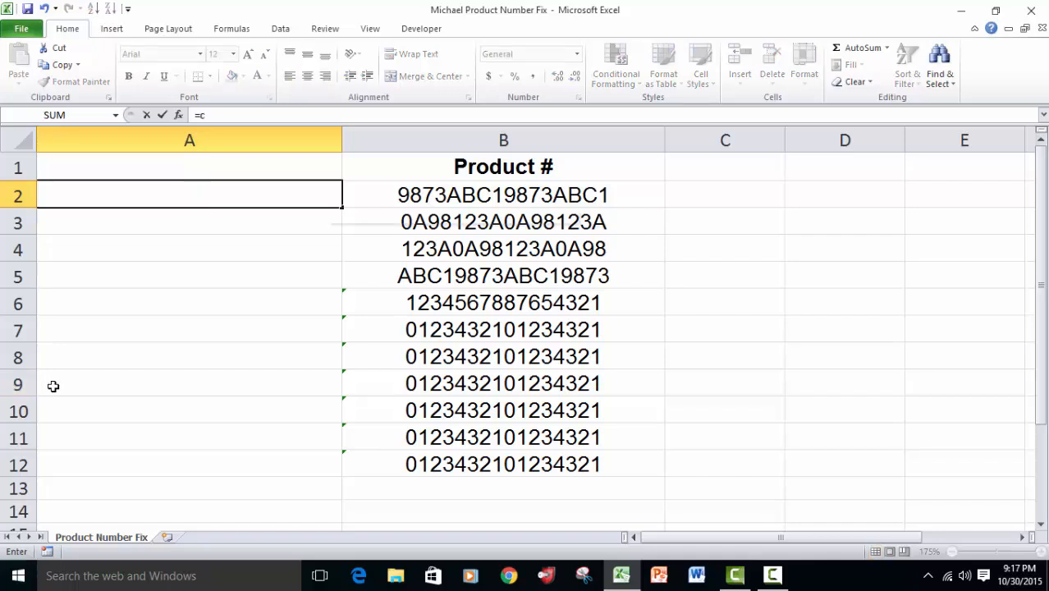
type("on")
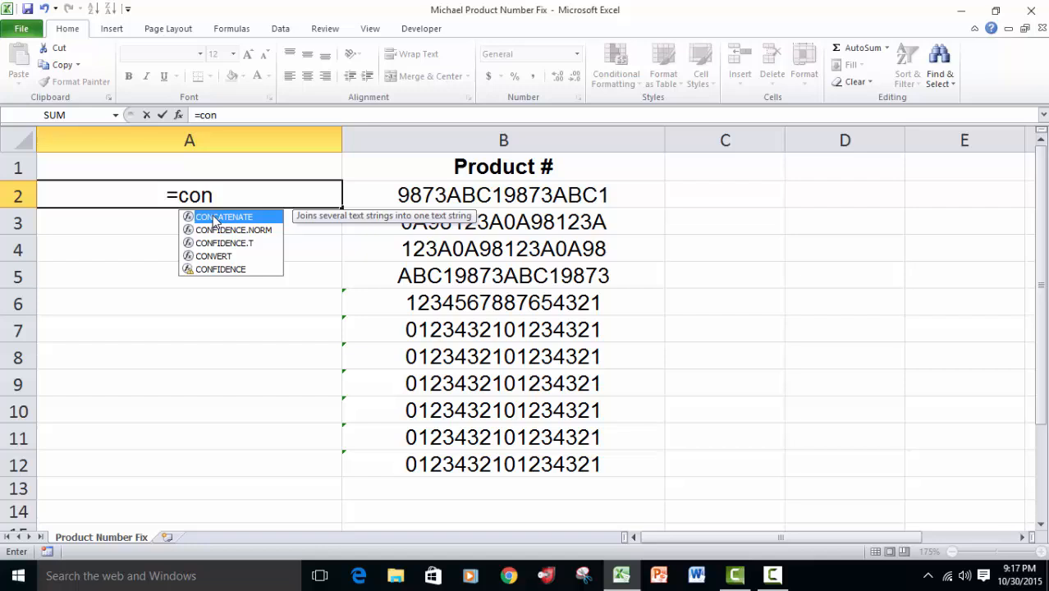
mouse_move(217, 223)
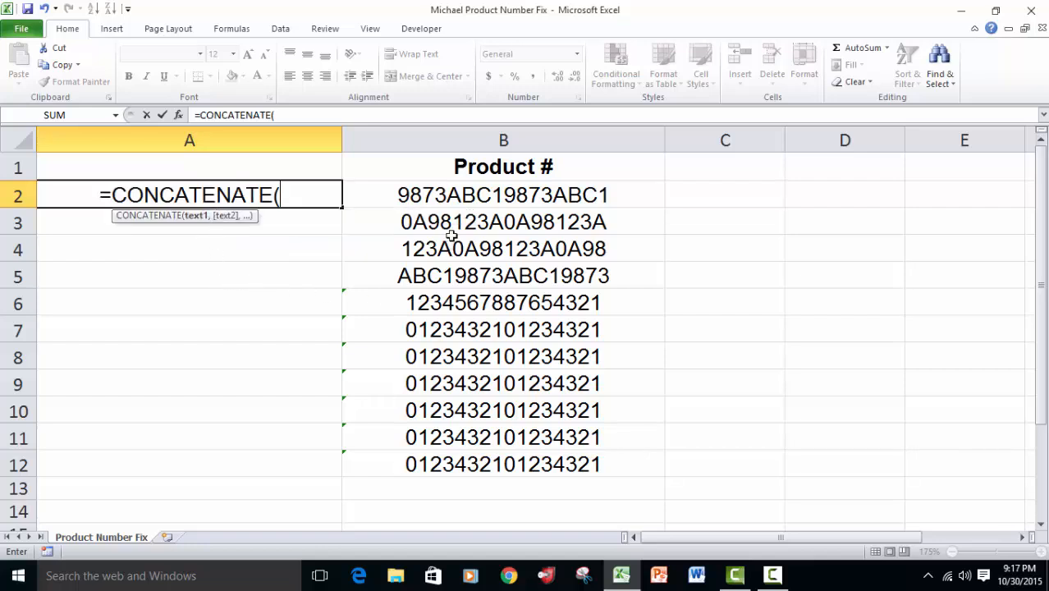
mouse_move(425, 250)
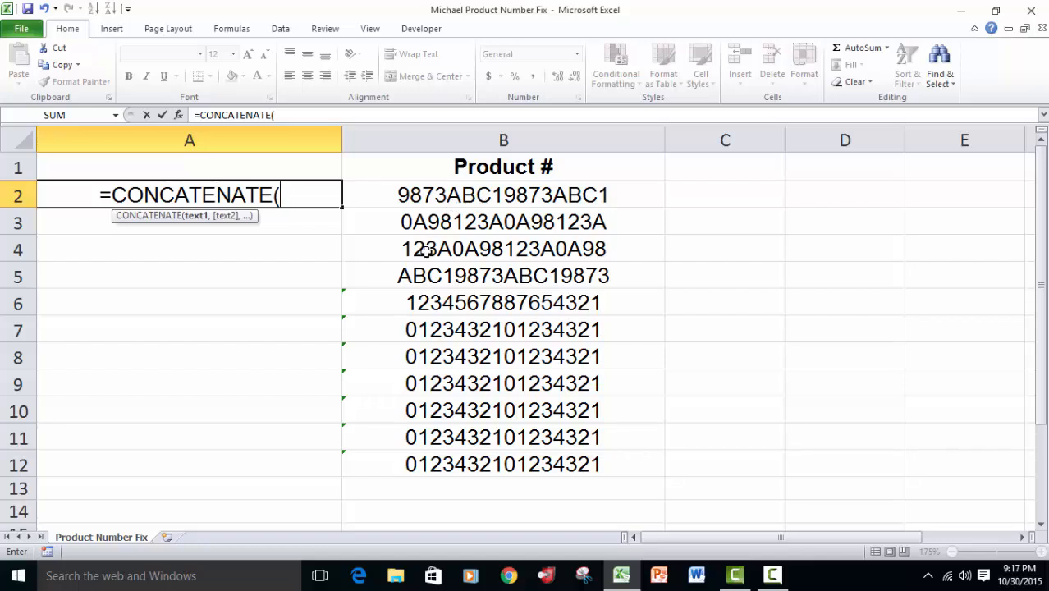
mouse_move(352, 328)
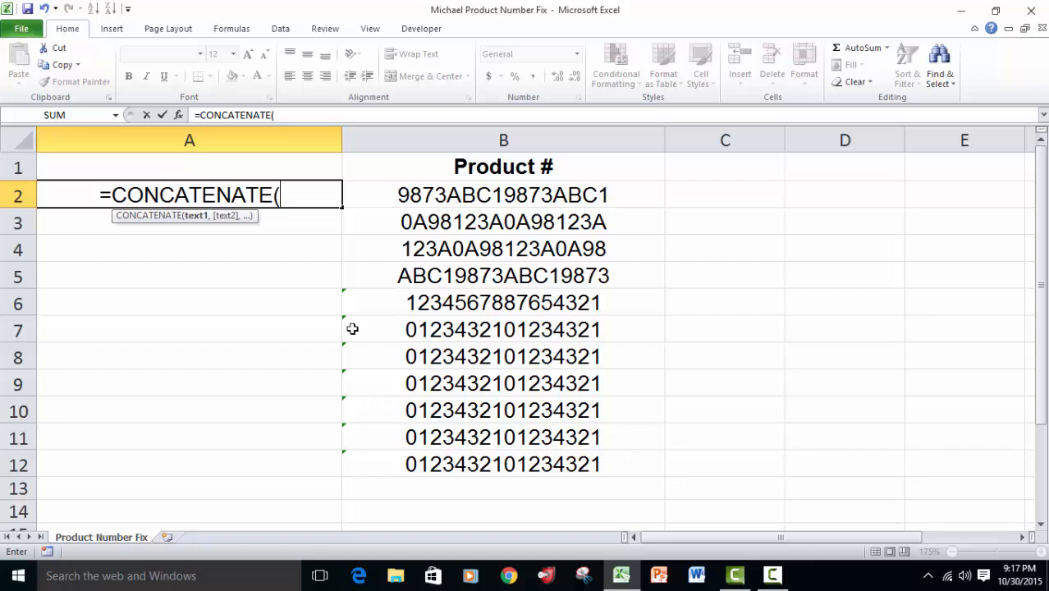
type("left")
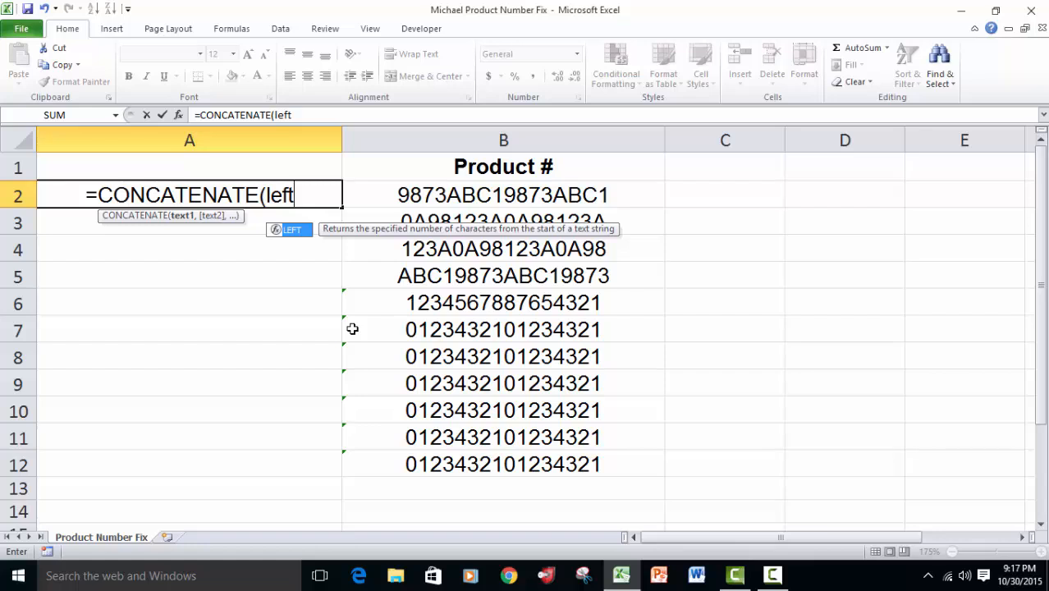
type("(")
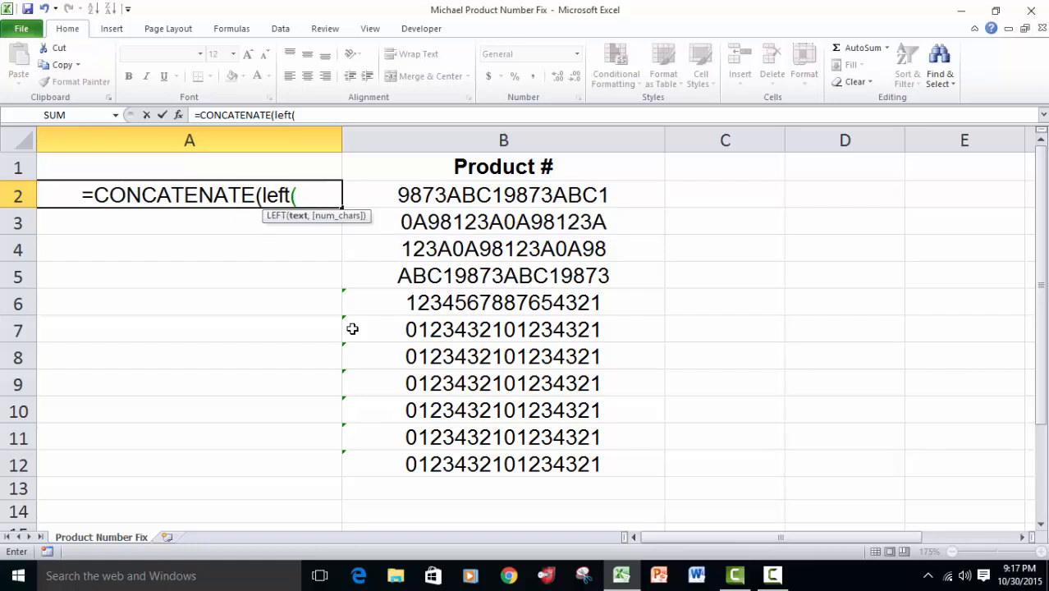
left_click(502, 193)
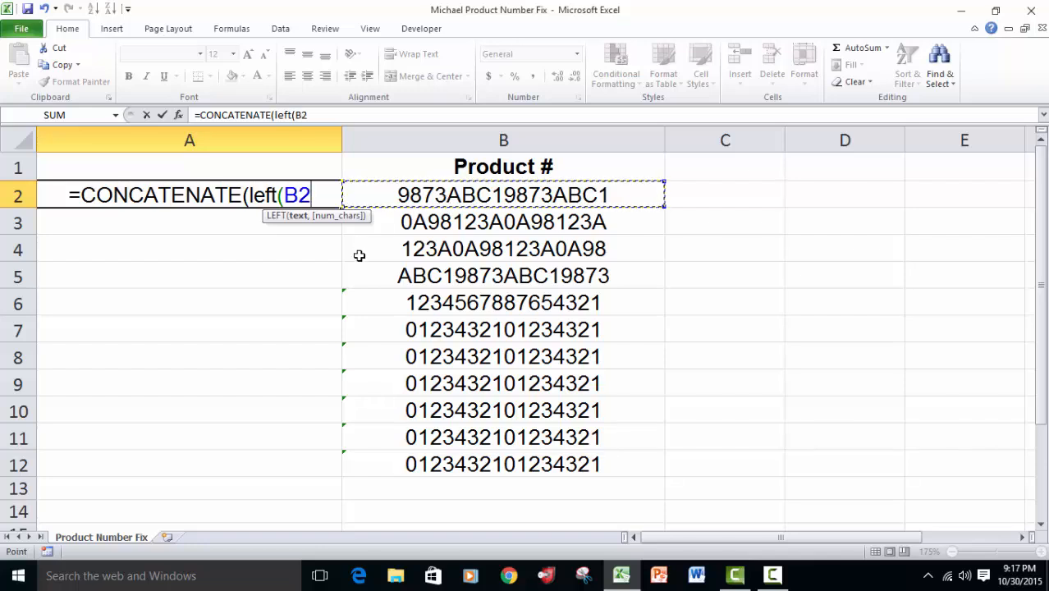
type(",")
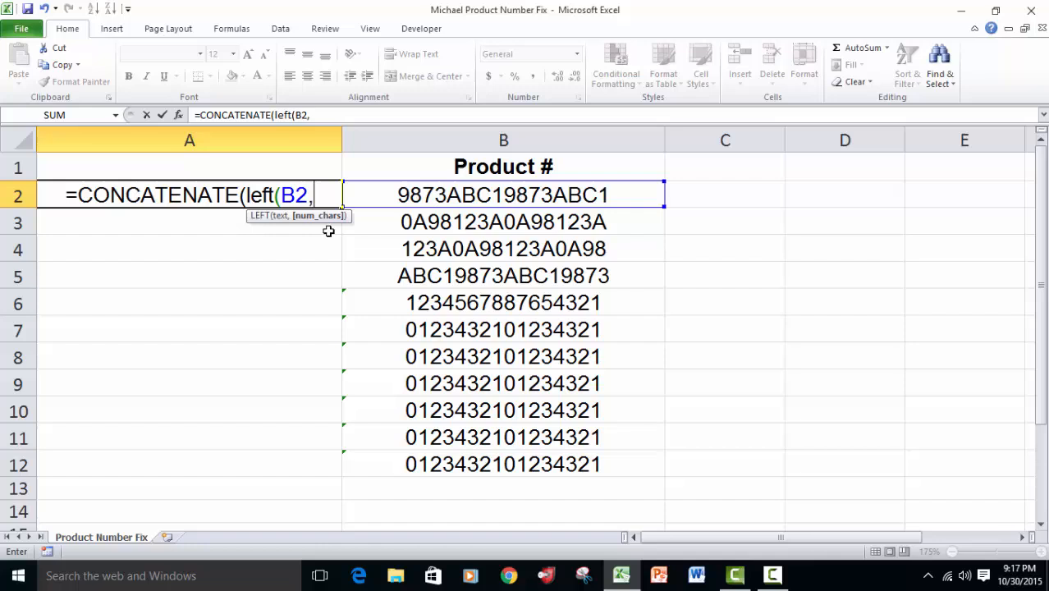
type("4")
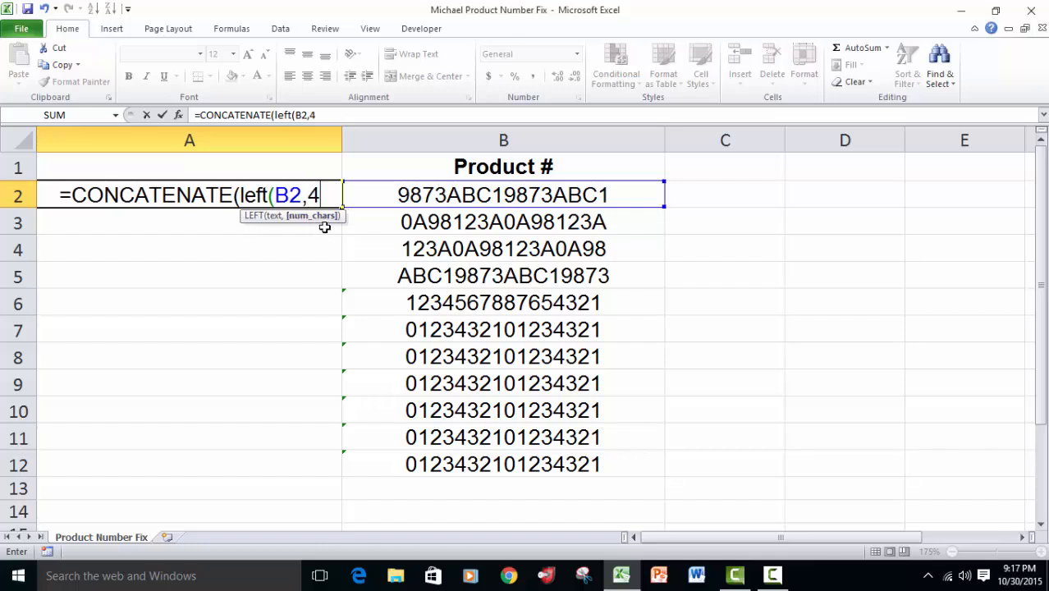
type(")")
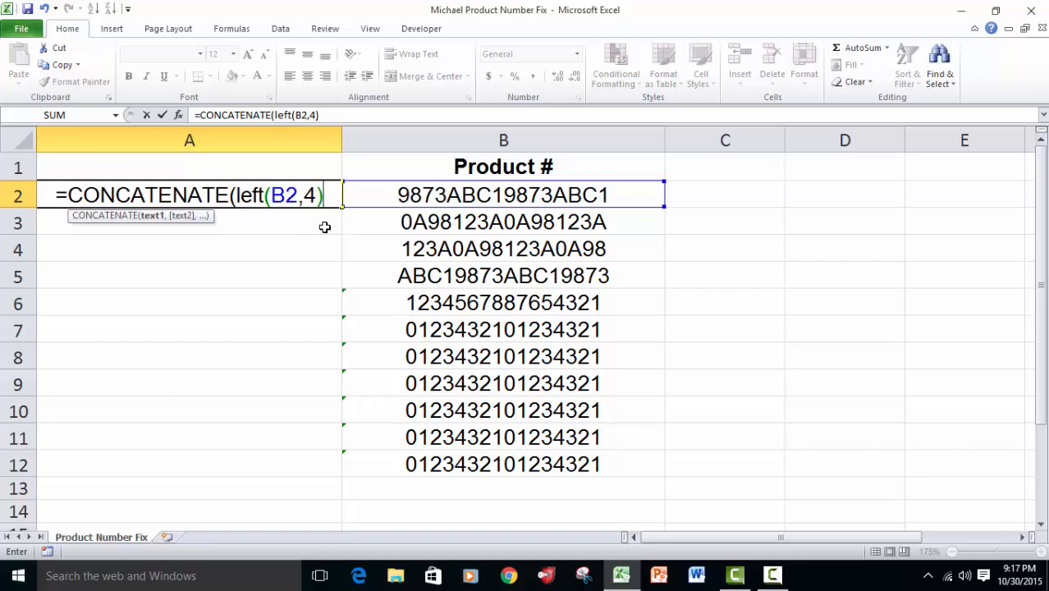
- Add a "-" separator and start a MID function using B2 as its source text
type(",")
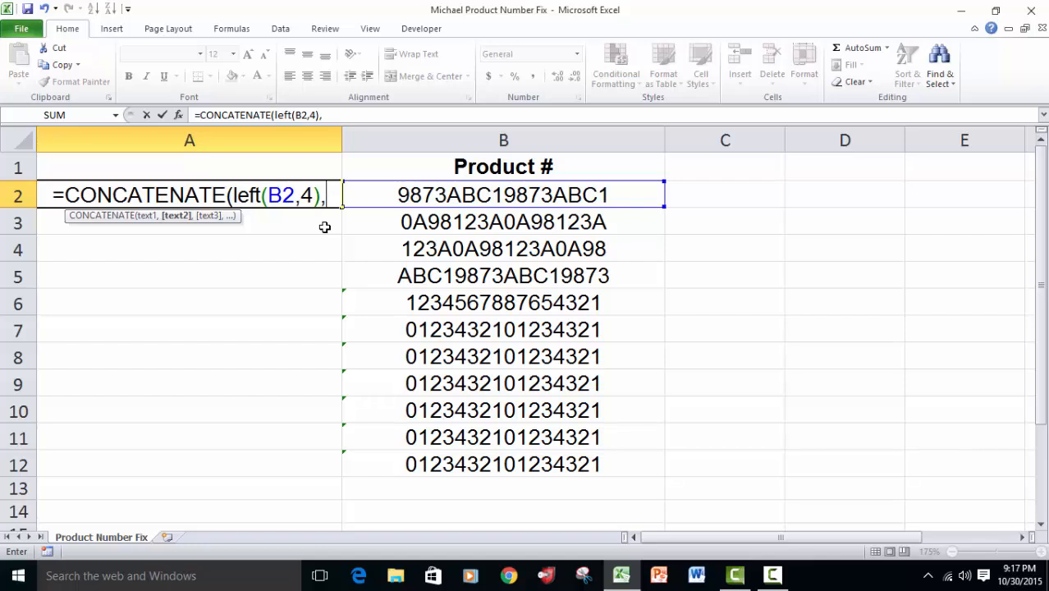
type("\"")
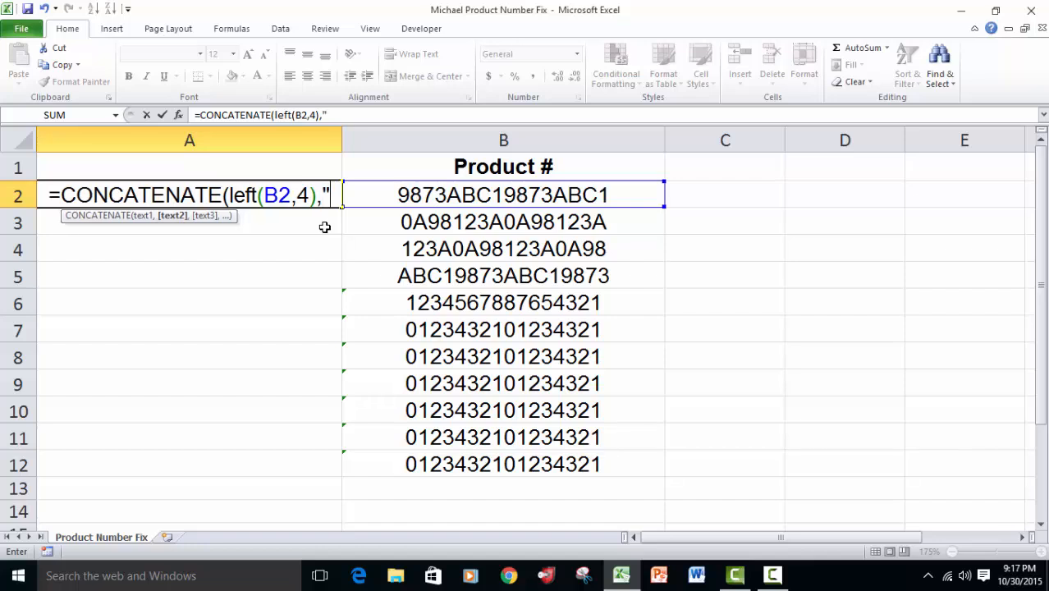
type("-\"")
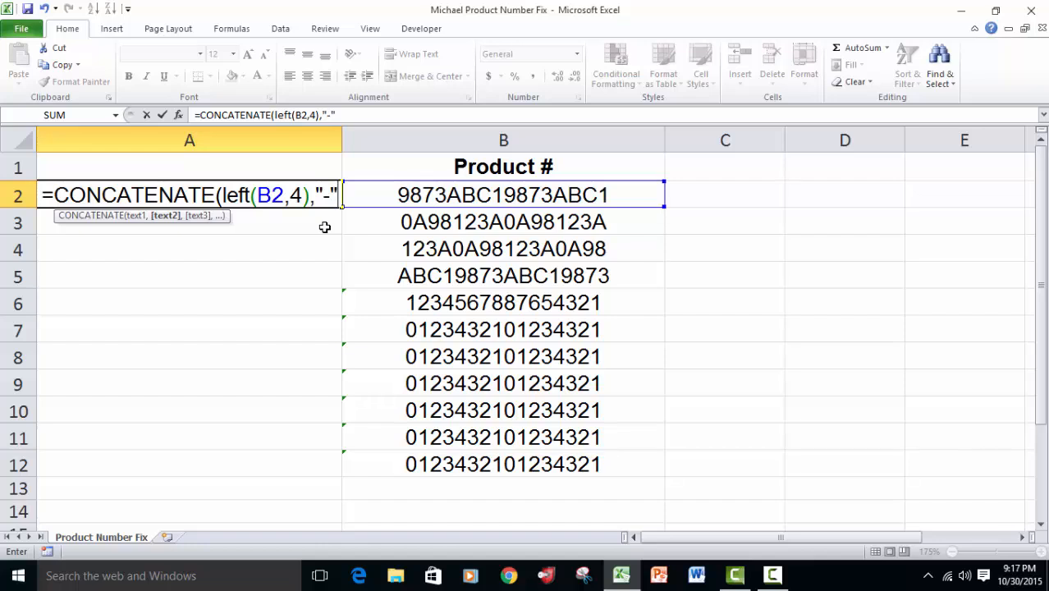
type(",")
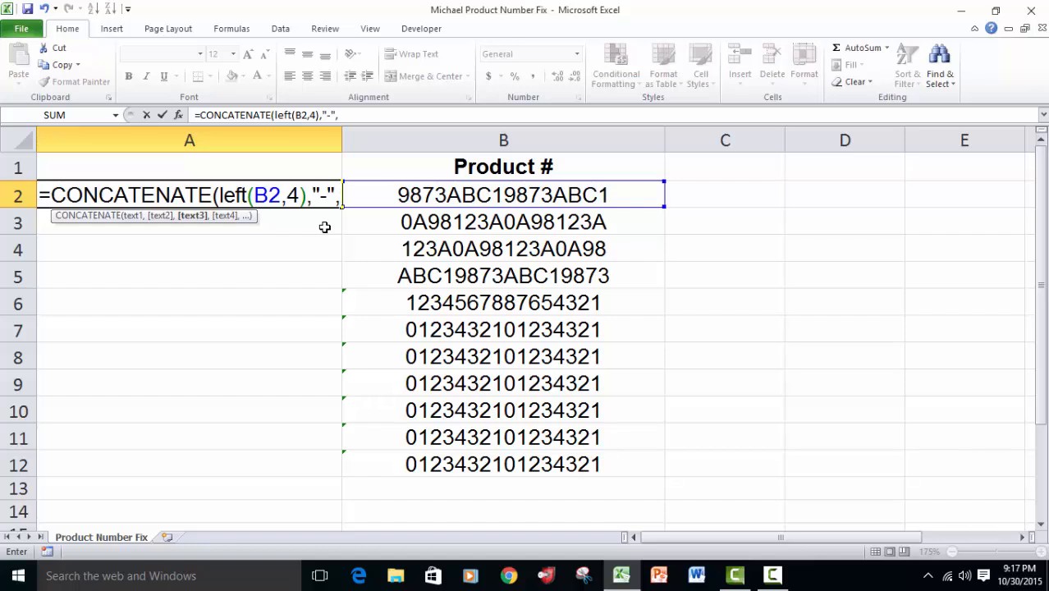
type("mi")
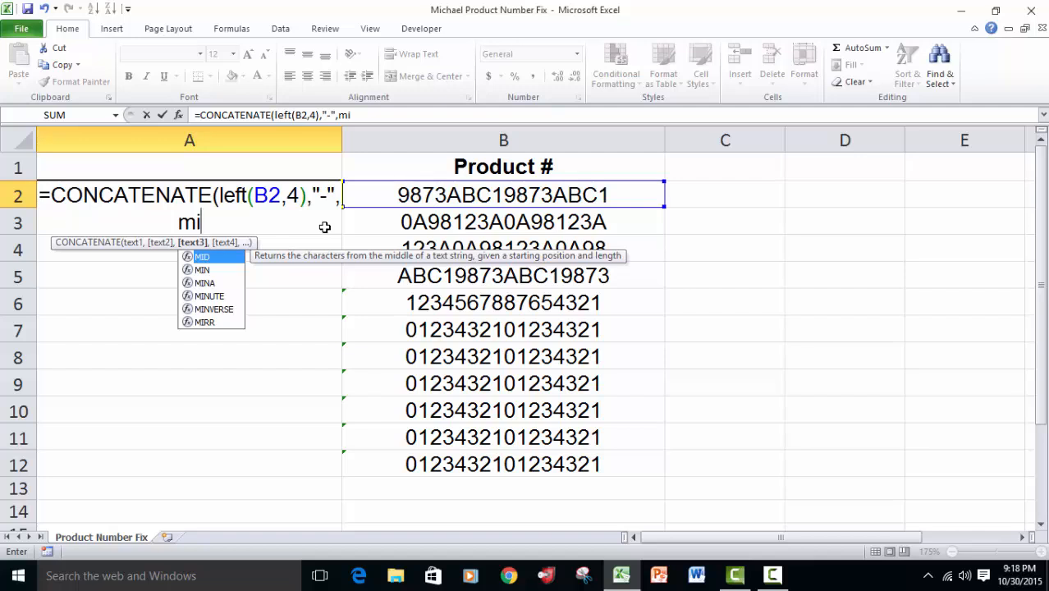
type("d")
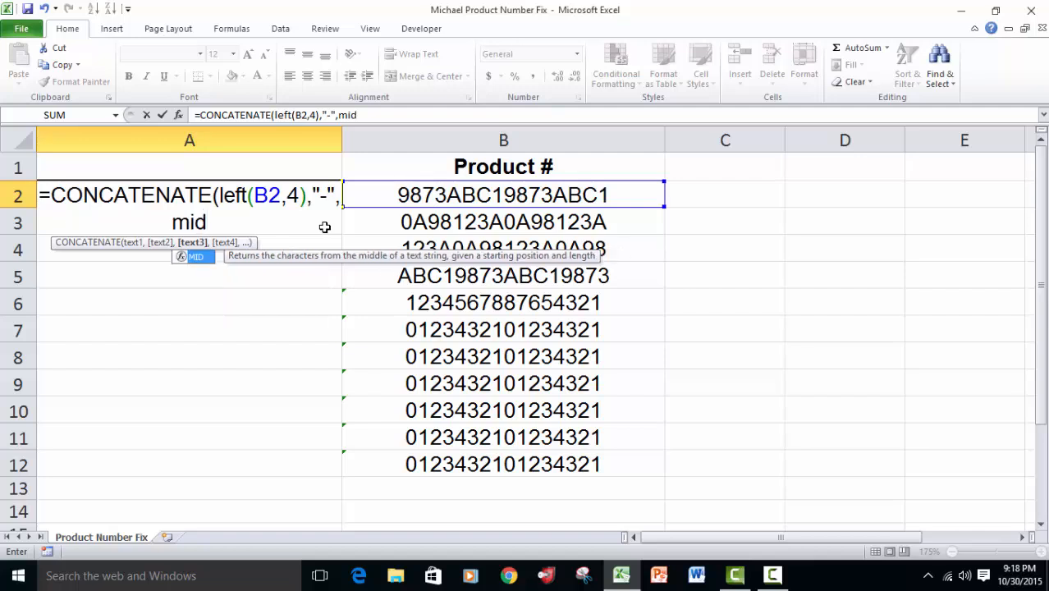
type("(")
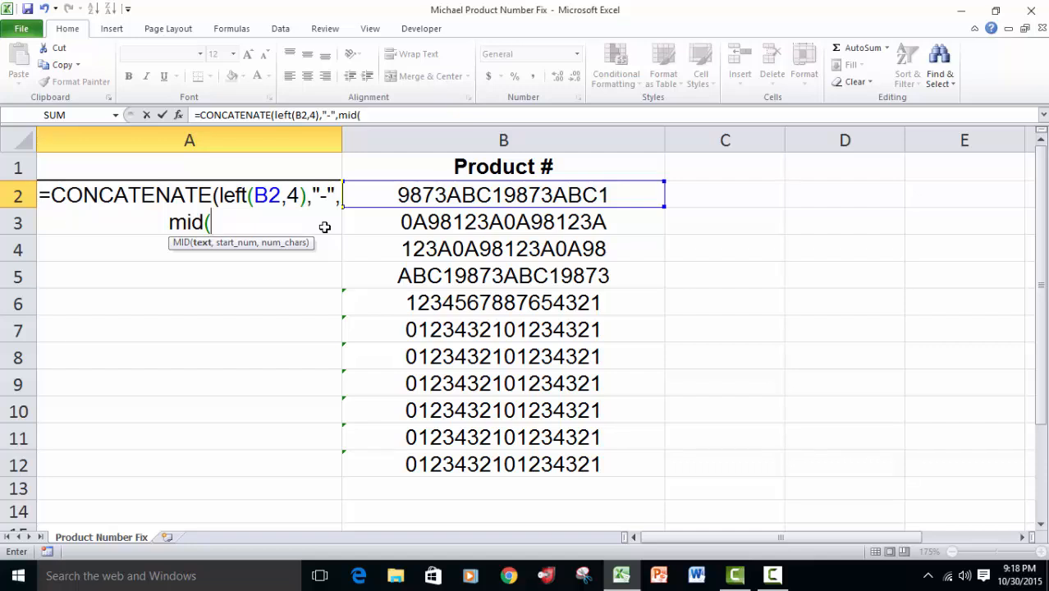
left_click(502, 193)
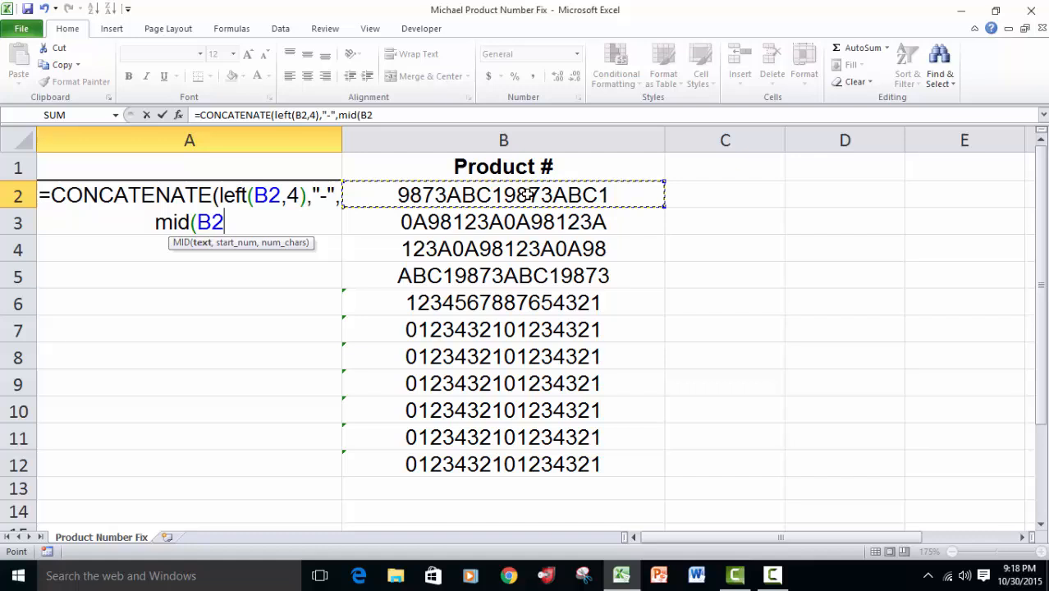
- Finish MID(B2,5,4) for characters five to eight and add another "-" separator
type(",")
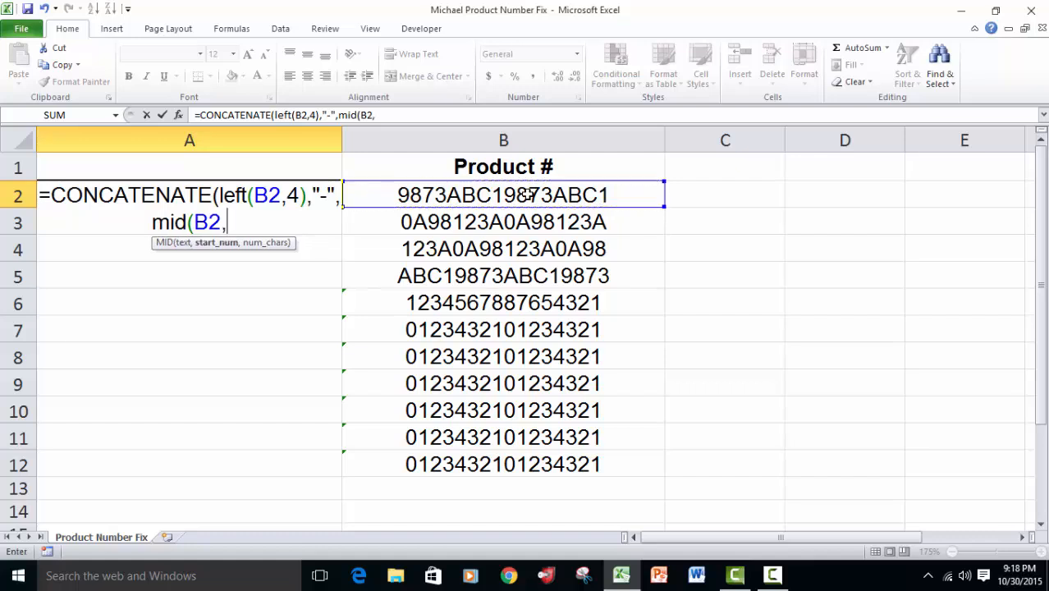
type("5")
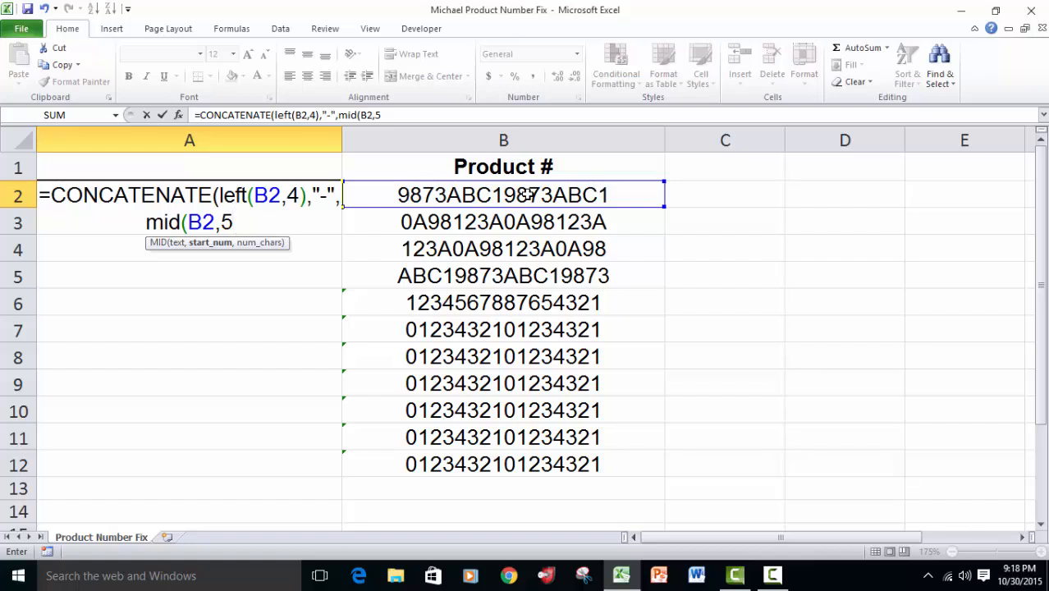
type(",")
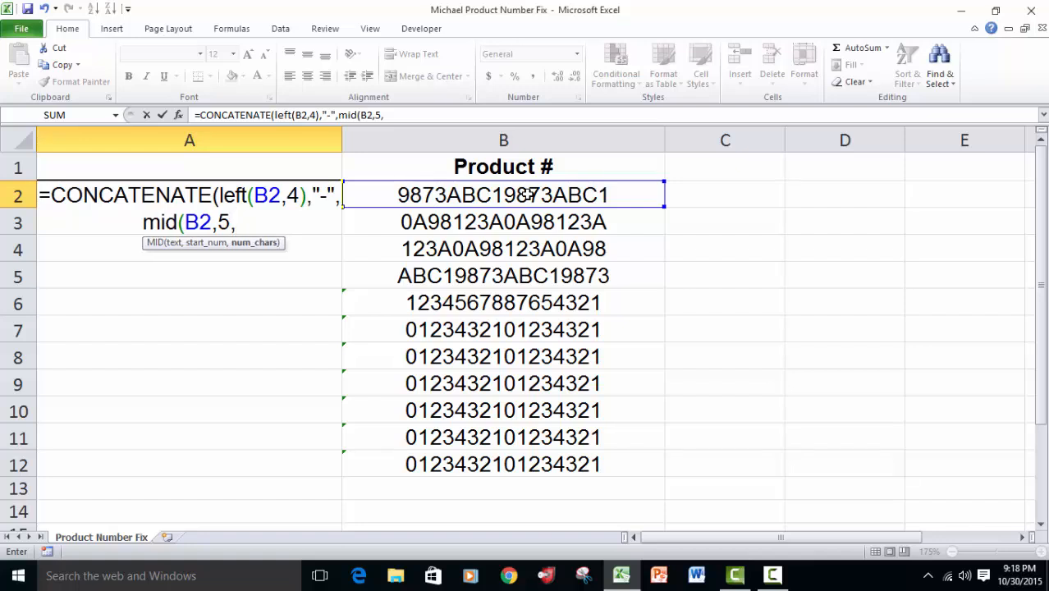
type("4")
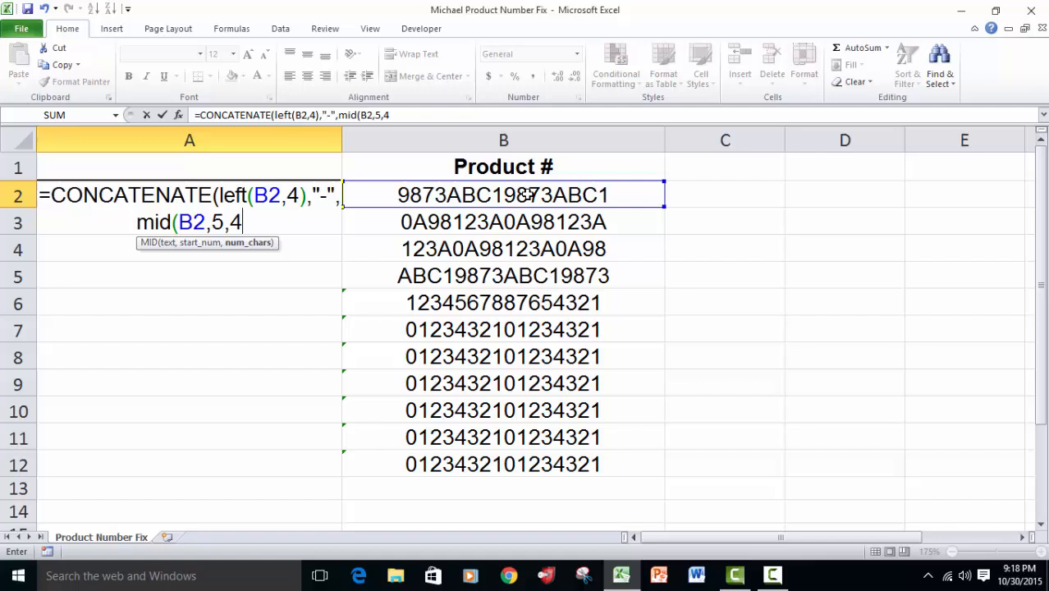
type(")")
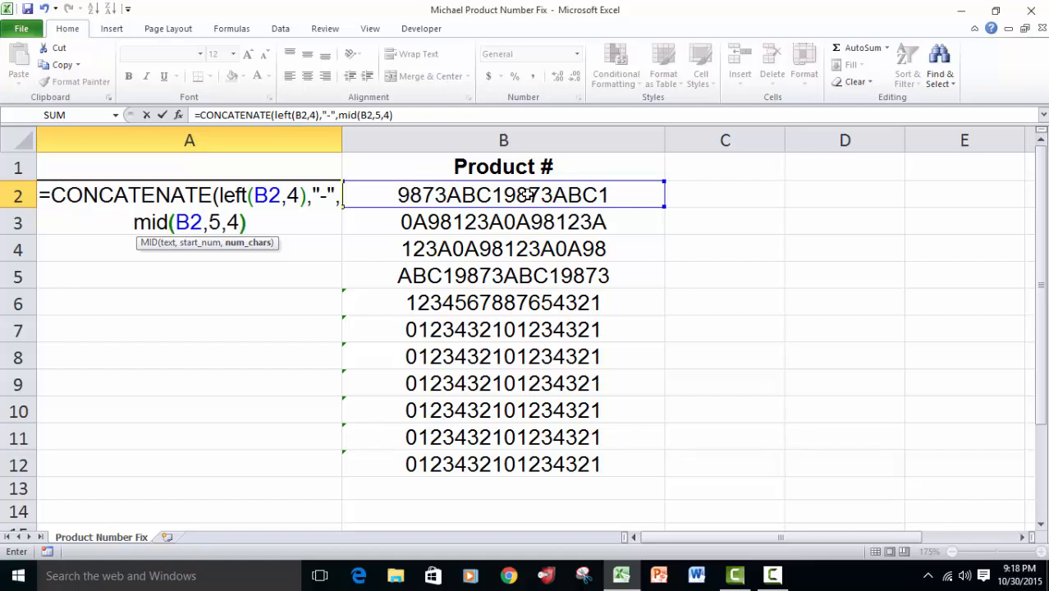
type(")")
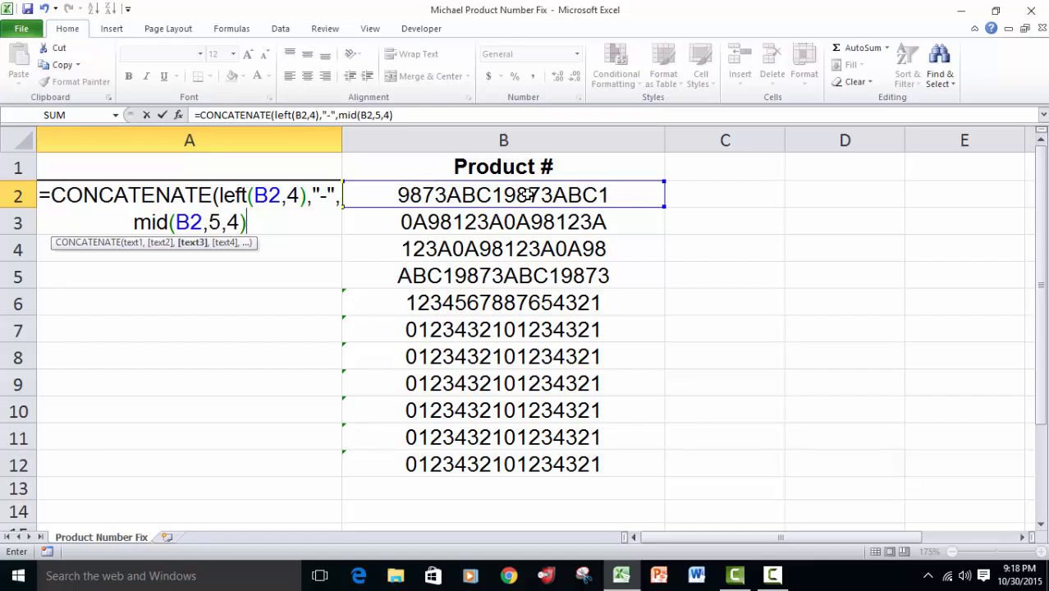
type(",")
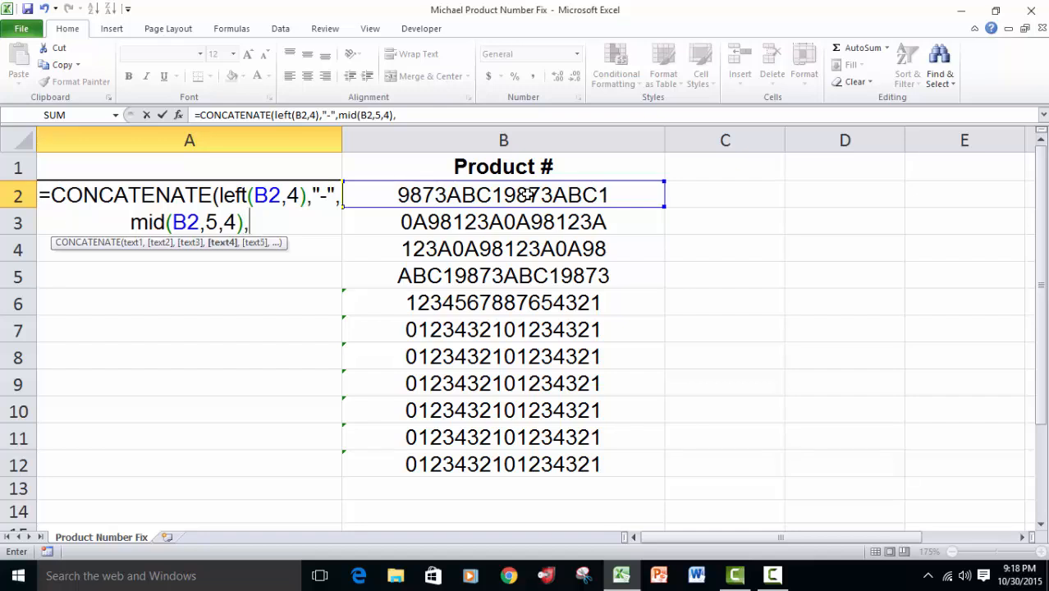
type("\"-")
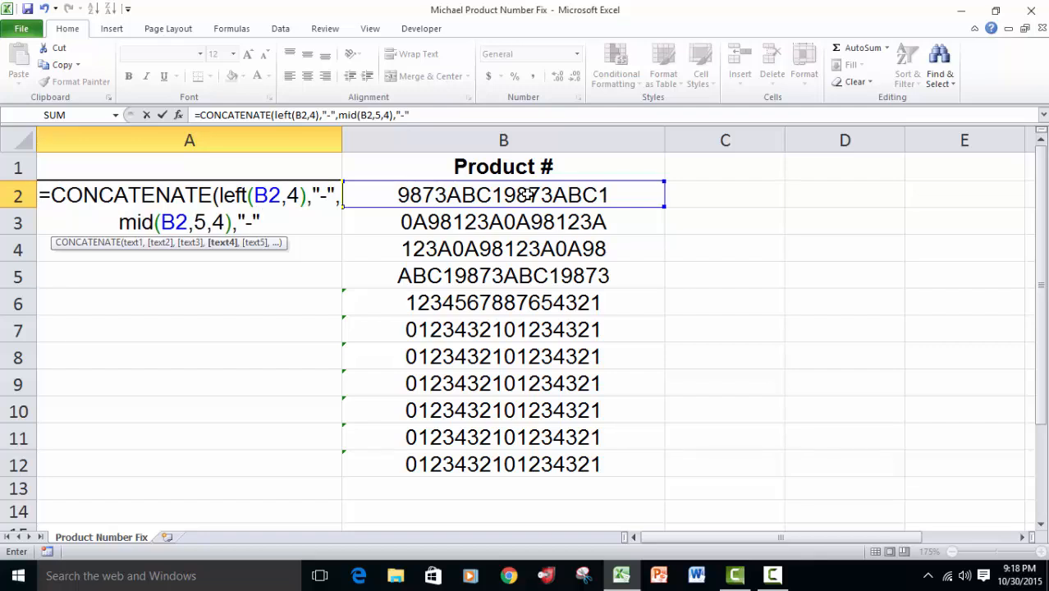
type(",")
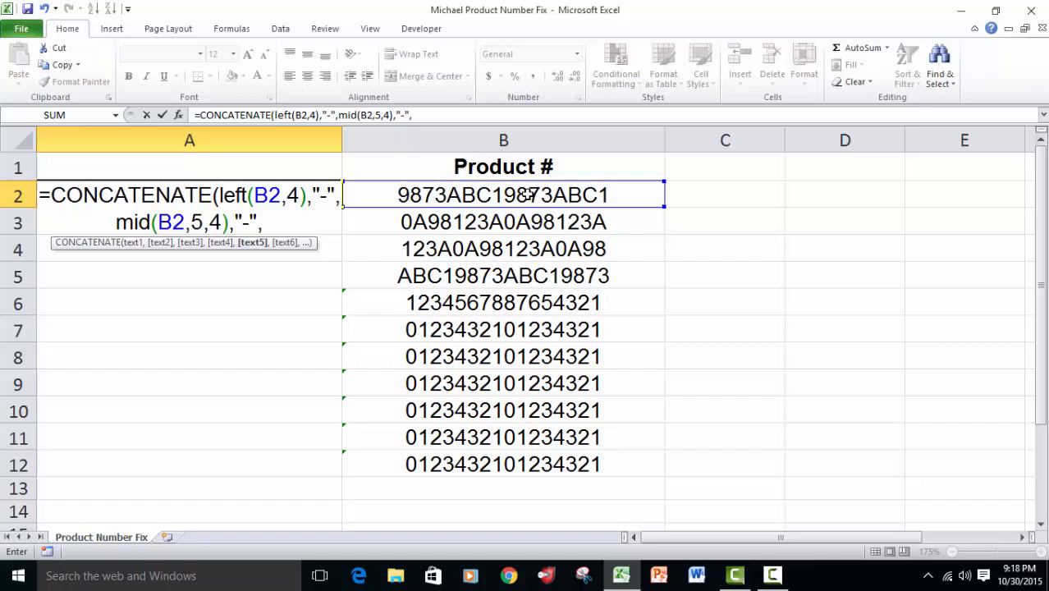
- Add MID(B2,9,4) for the third group, a "-" separator, and begin RIGHT
type("mid")
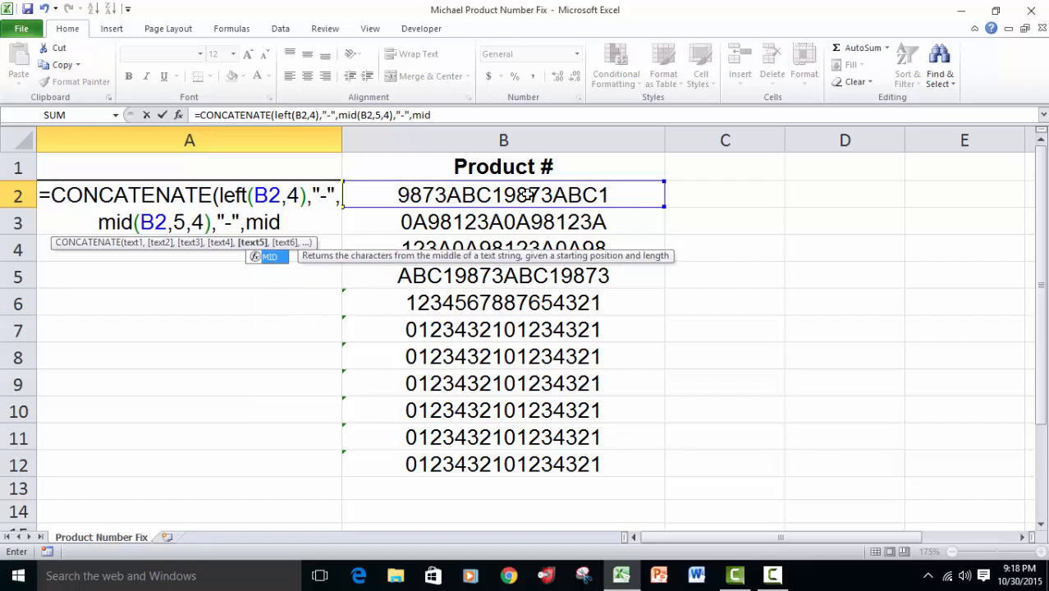
type("(B2")
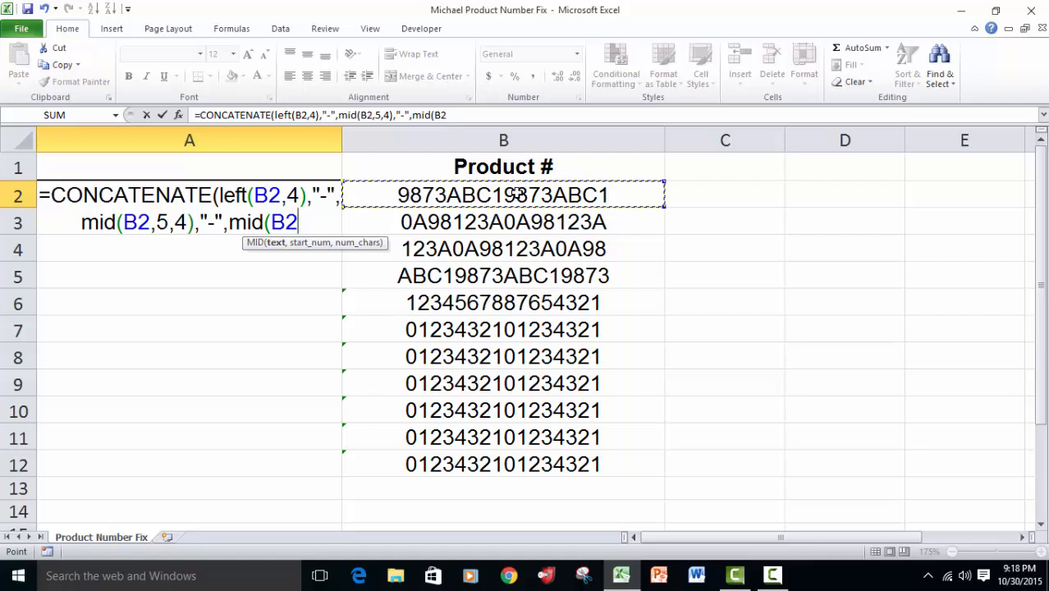
type(",")
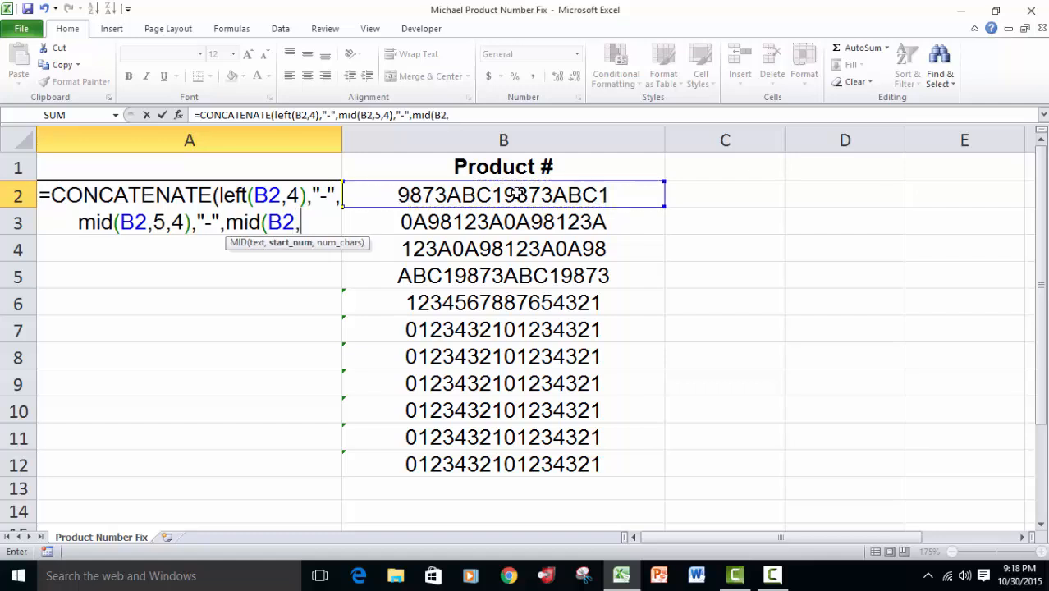
type("9")
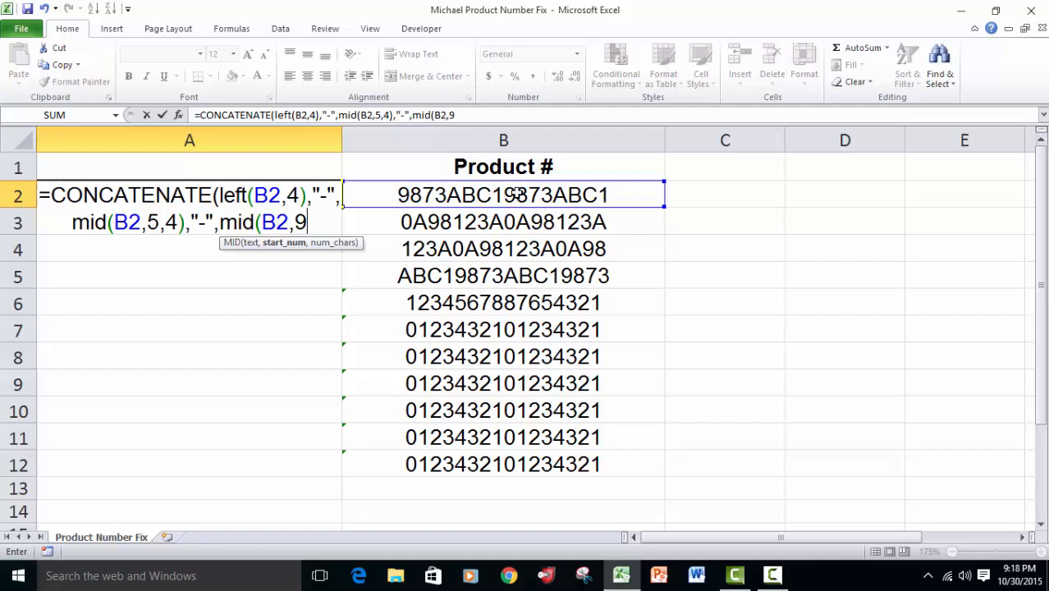
type("4")
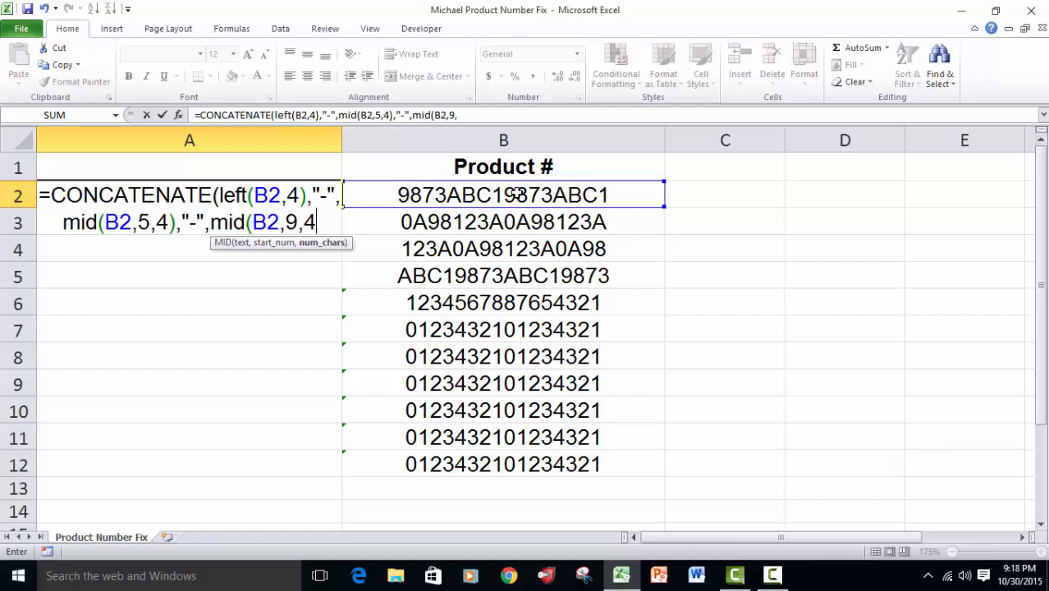
type("4)")
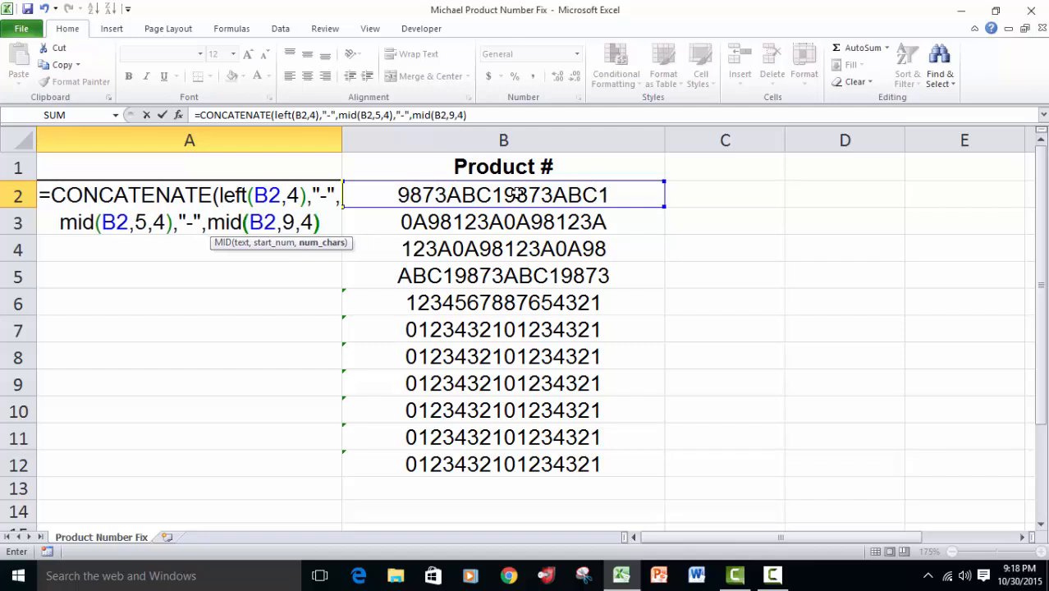
type(",\"-\"")
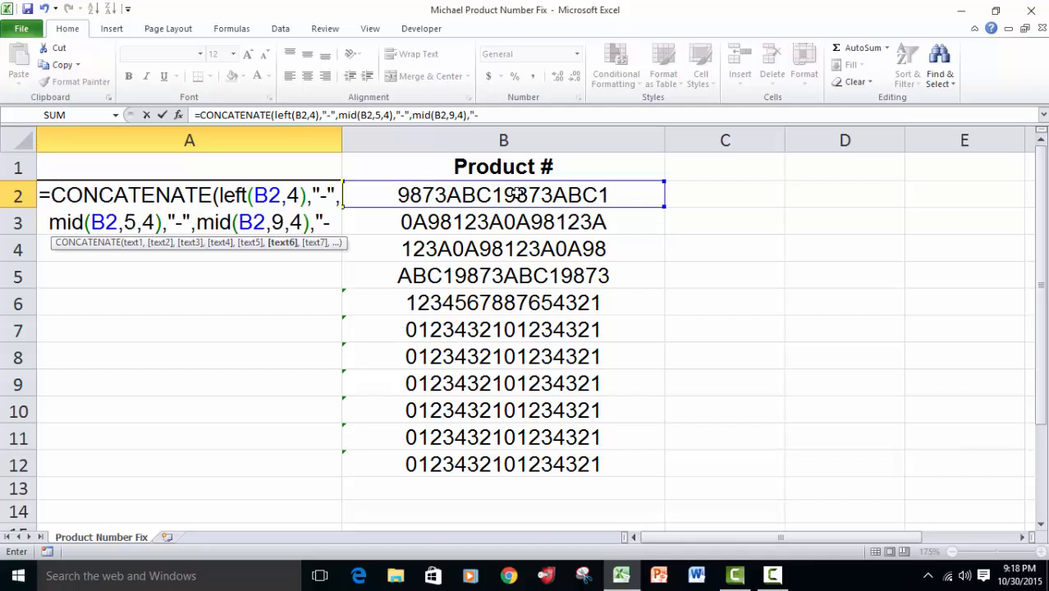
type(",")
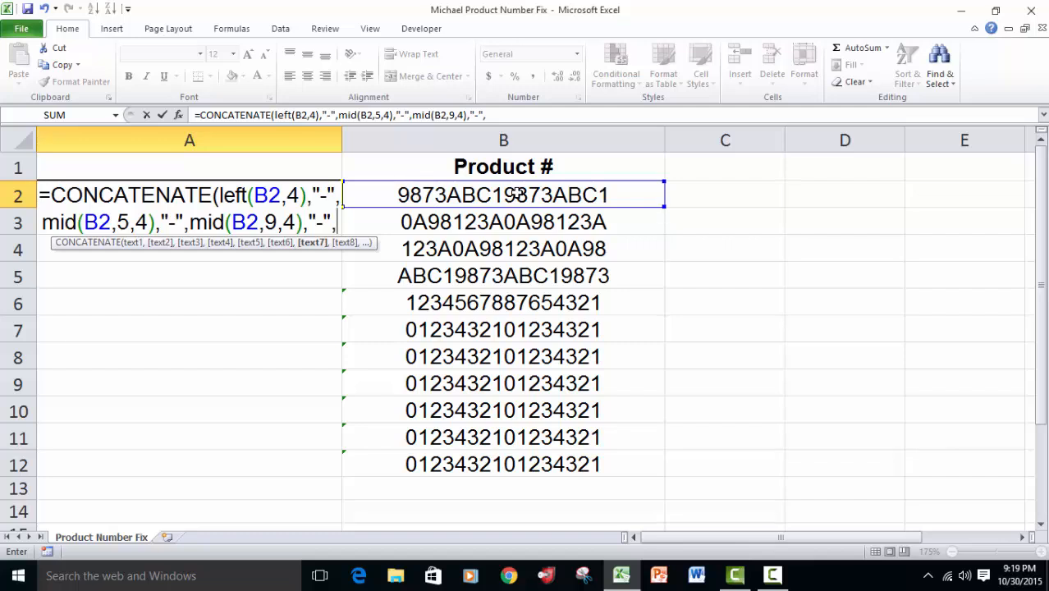
type("right")
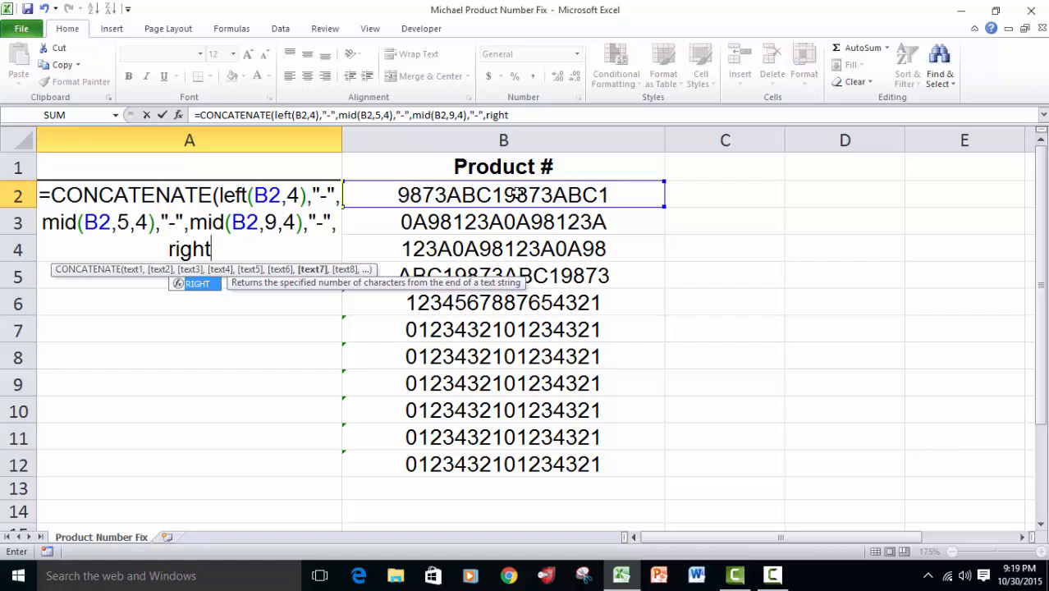
- Finish with RIGHT(B2,4) and close the CONCATENATE so A2 shows four dashed groups
type("(B2")
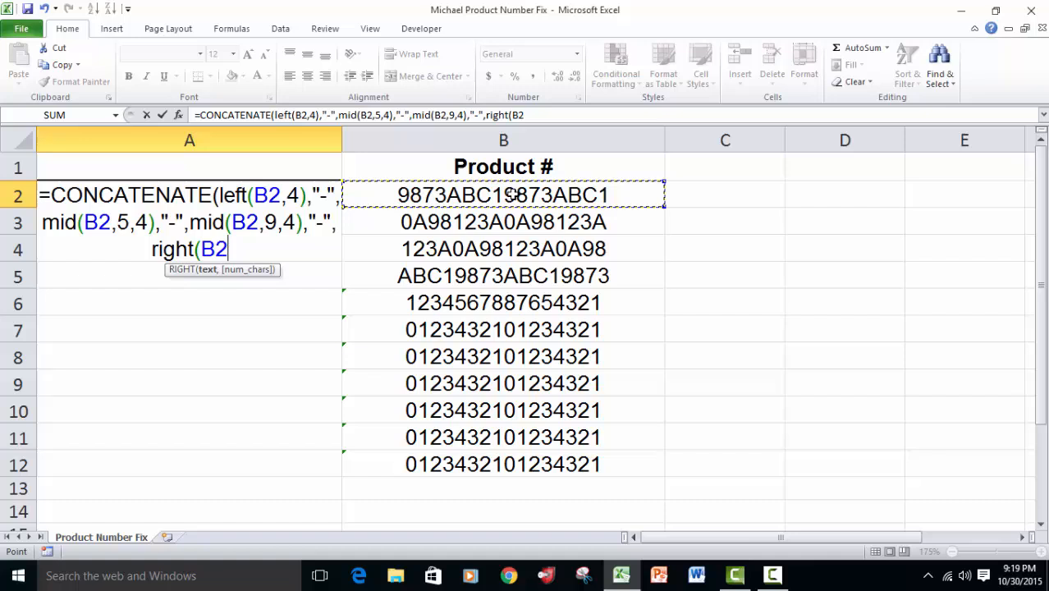
type(",")
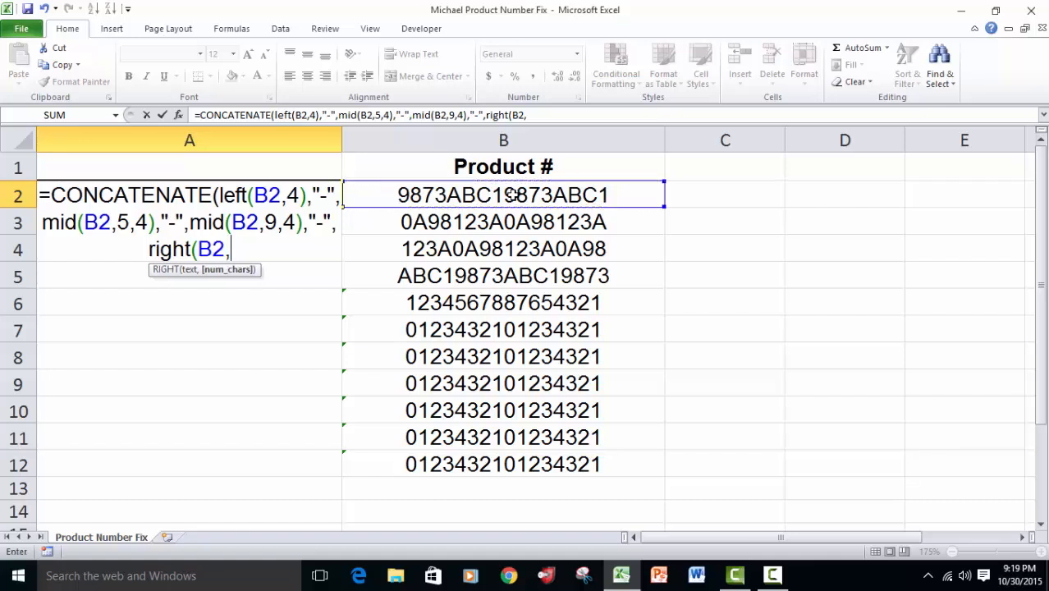
type("4)")
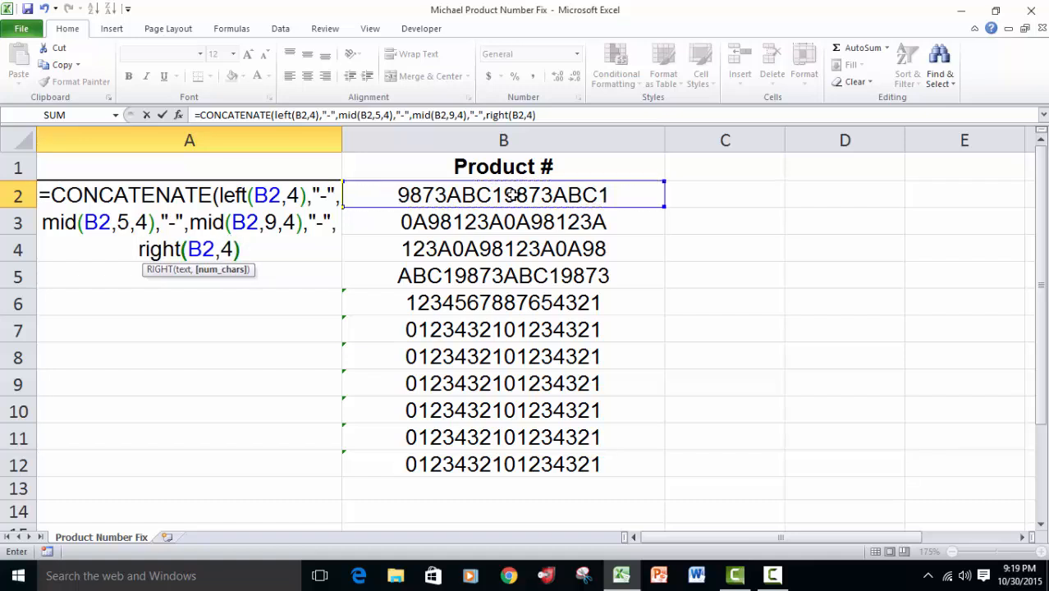
type(")")
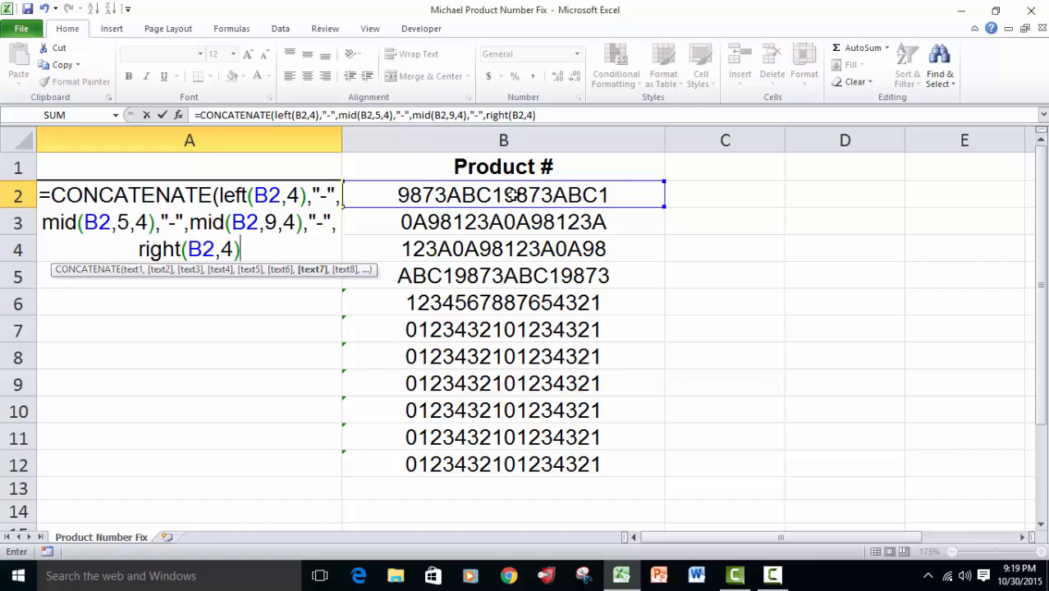
type(")")
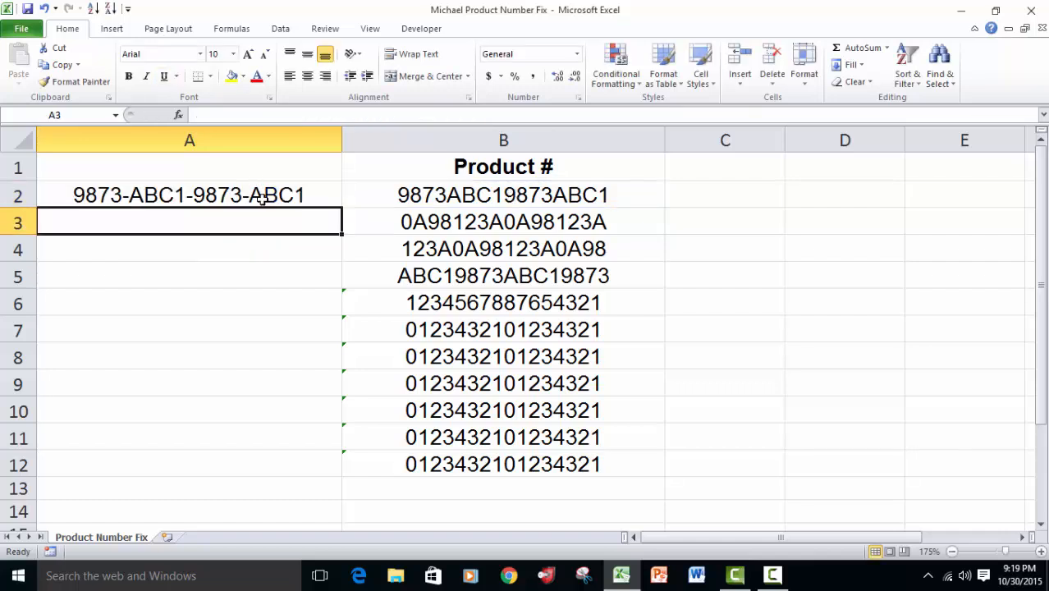
- Fill the A2 formula down through A12 for all product numbers
left_click(189, 194)
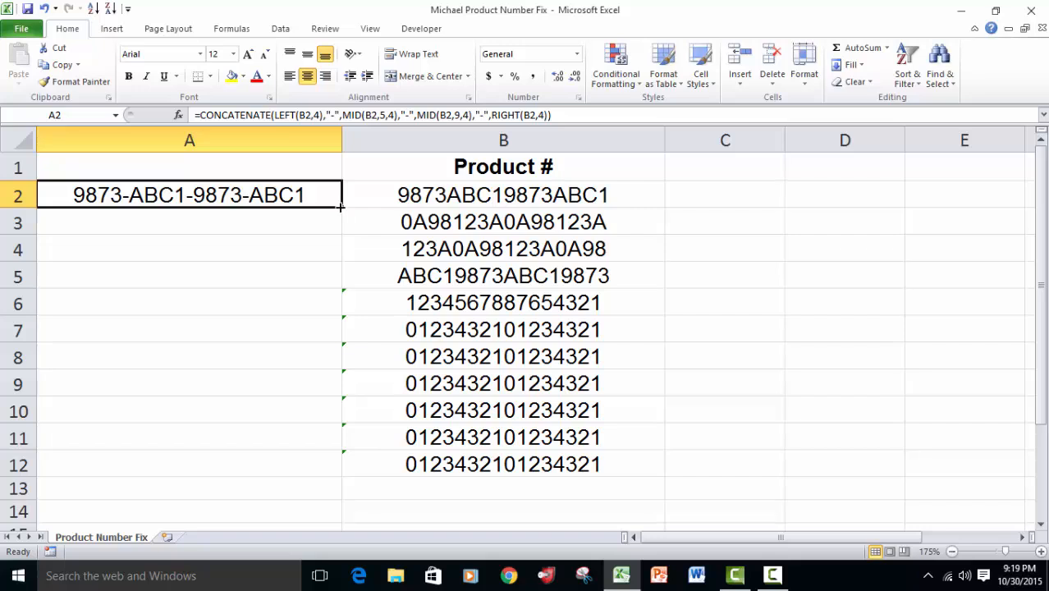
left_click_drag(339, 207, 340, 463)
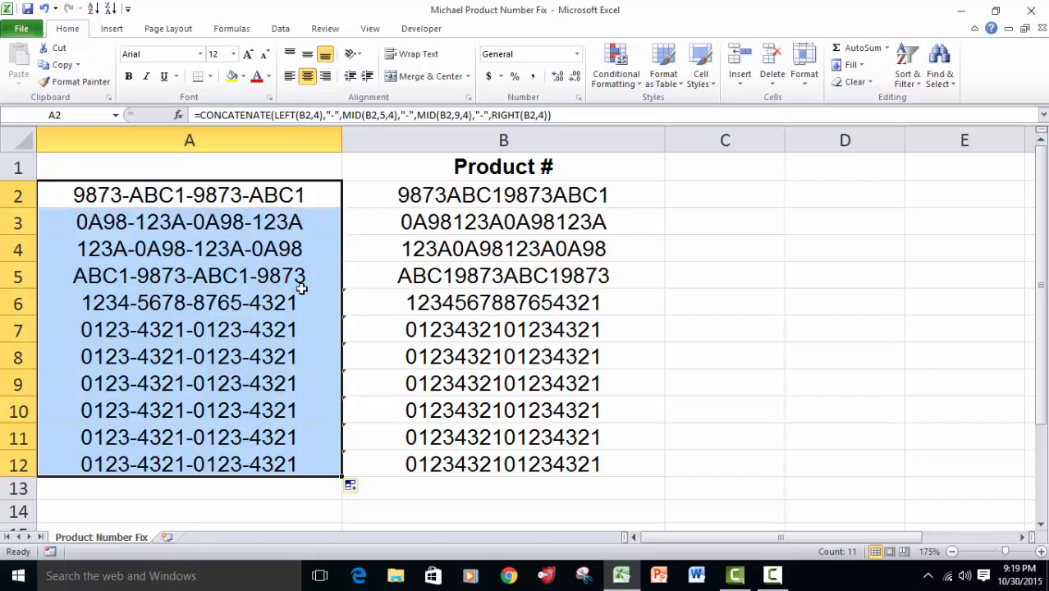
mouse_move(261, 281)
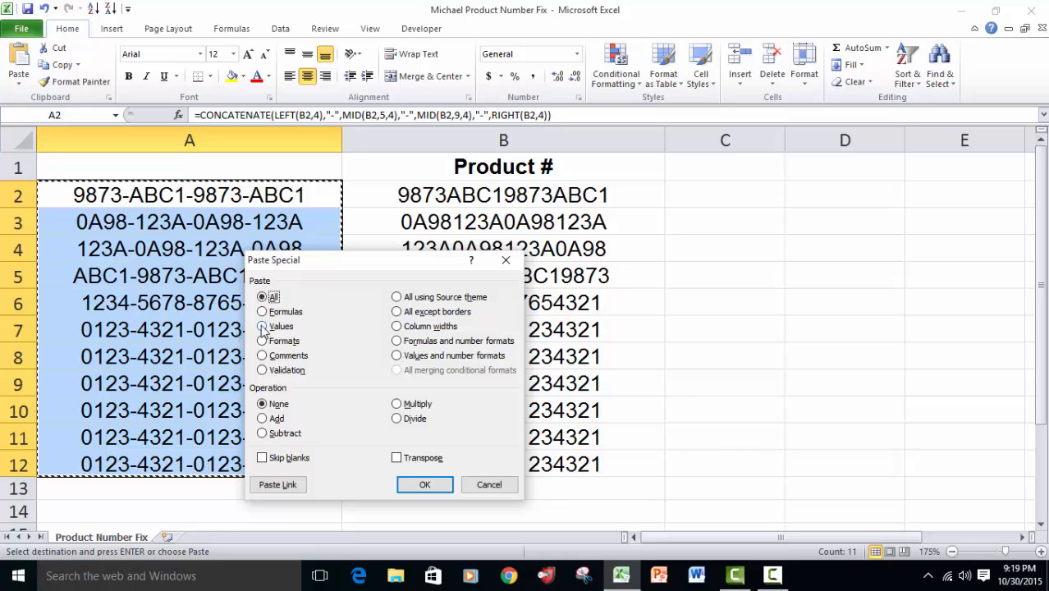
- Paste A2:A12 back as Values only, replacing the formulas
left_click(424, 484)
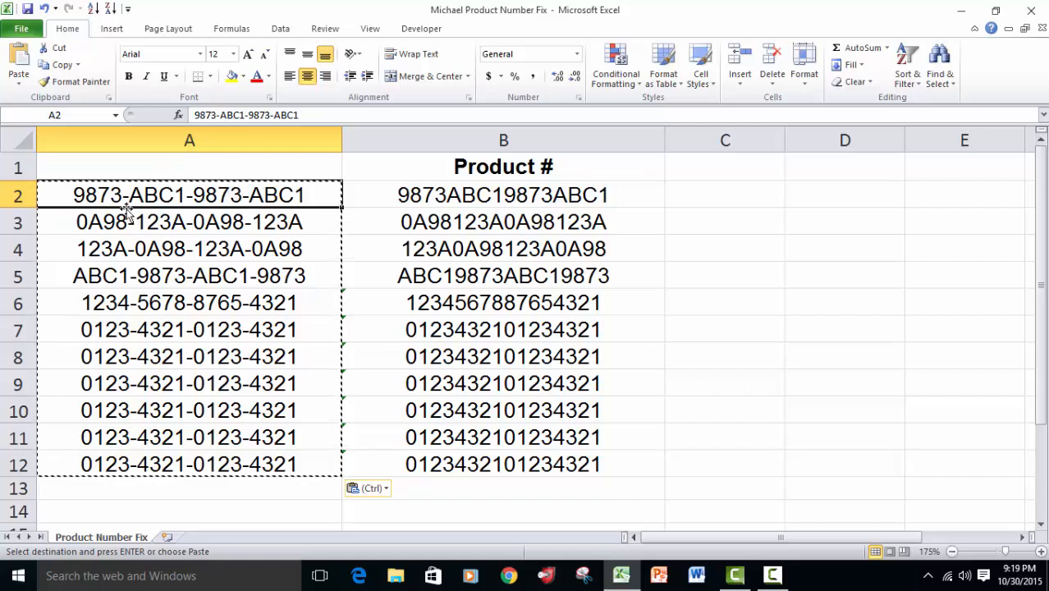
mouse_move(135, 249)
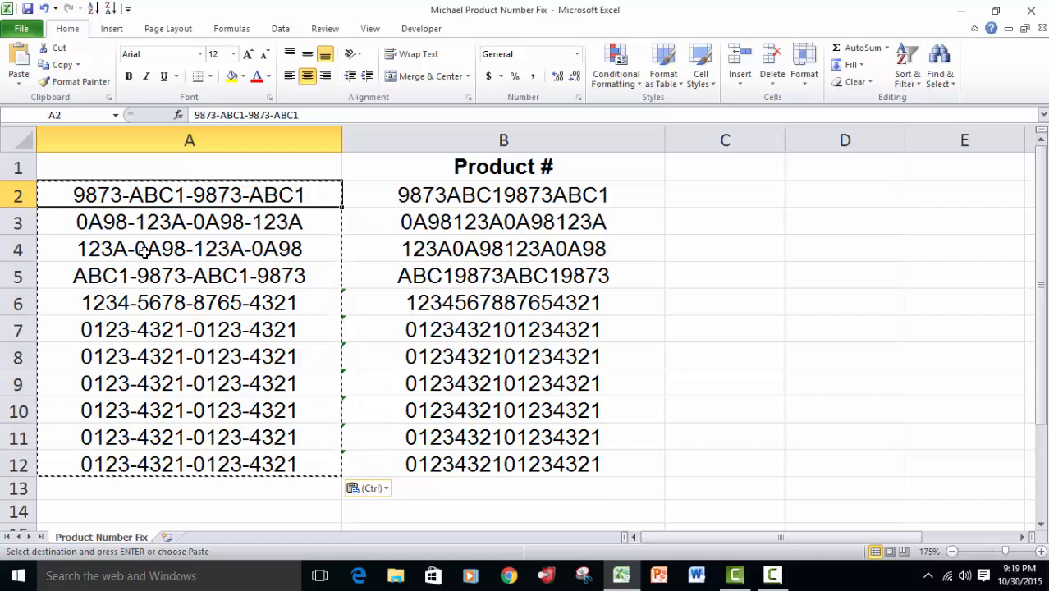
mouse_move(788, 584)
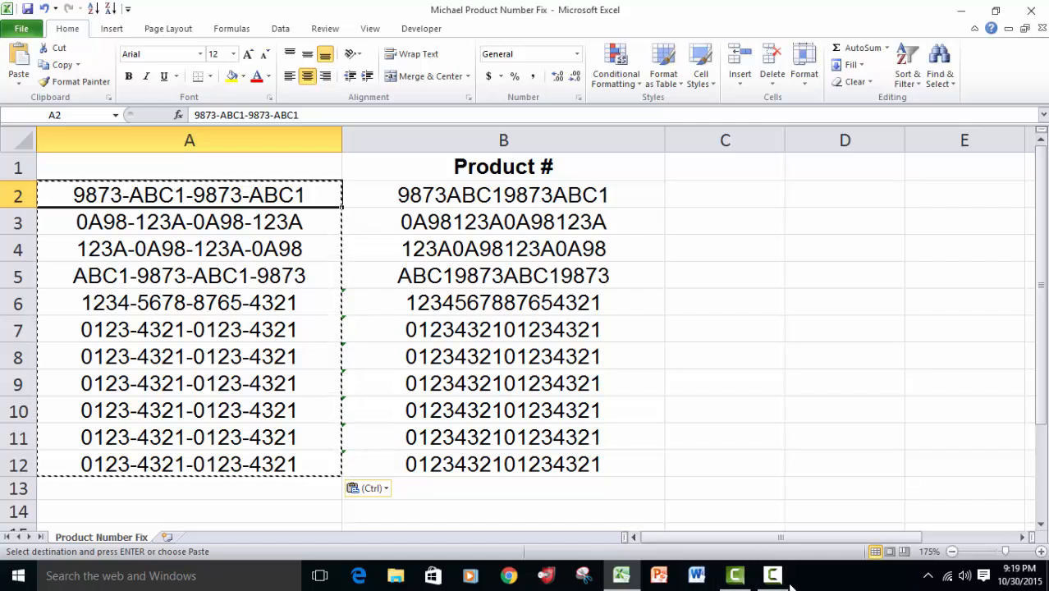
left_click(772, 575)
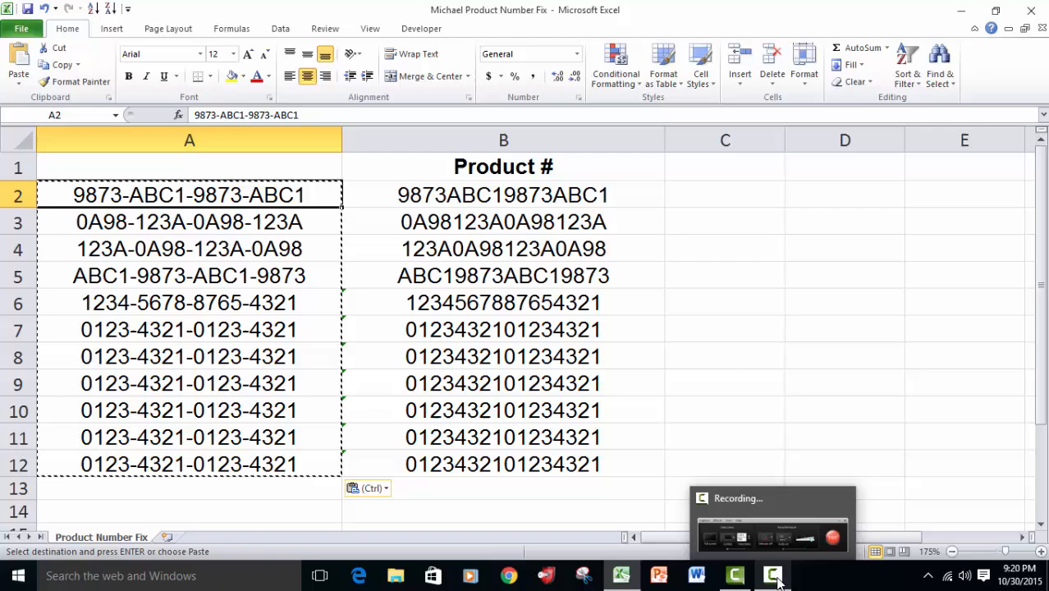
mouse_move(698, 458)
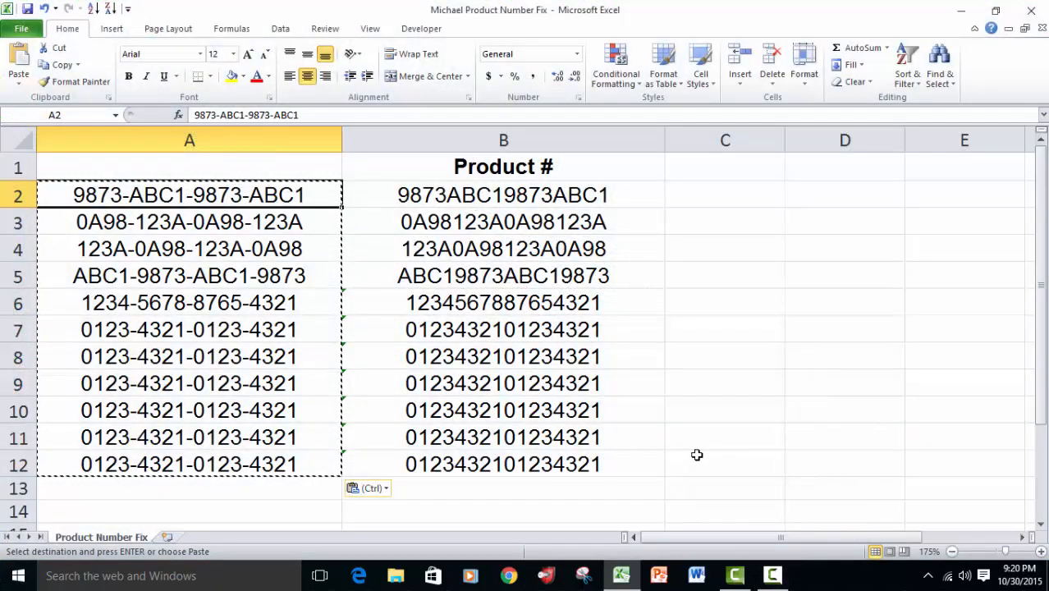
mouse_move(706, 476)
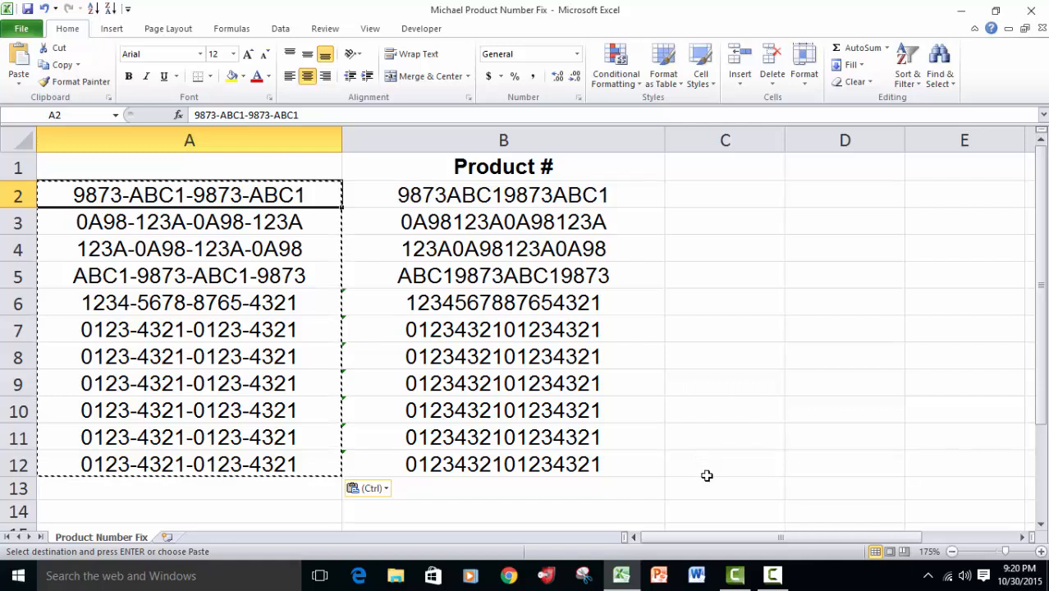